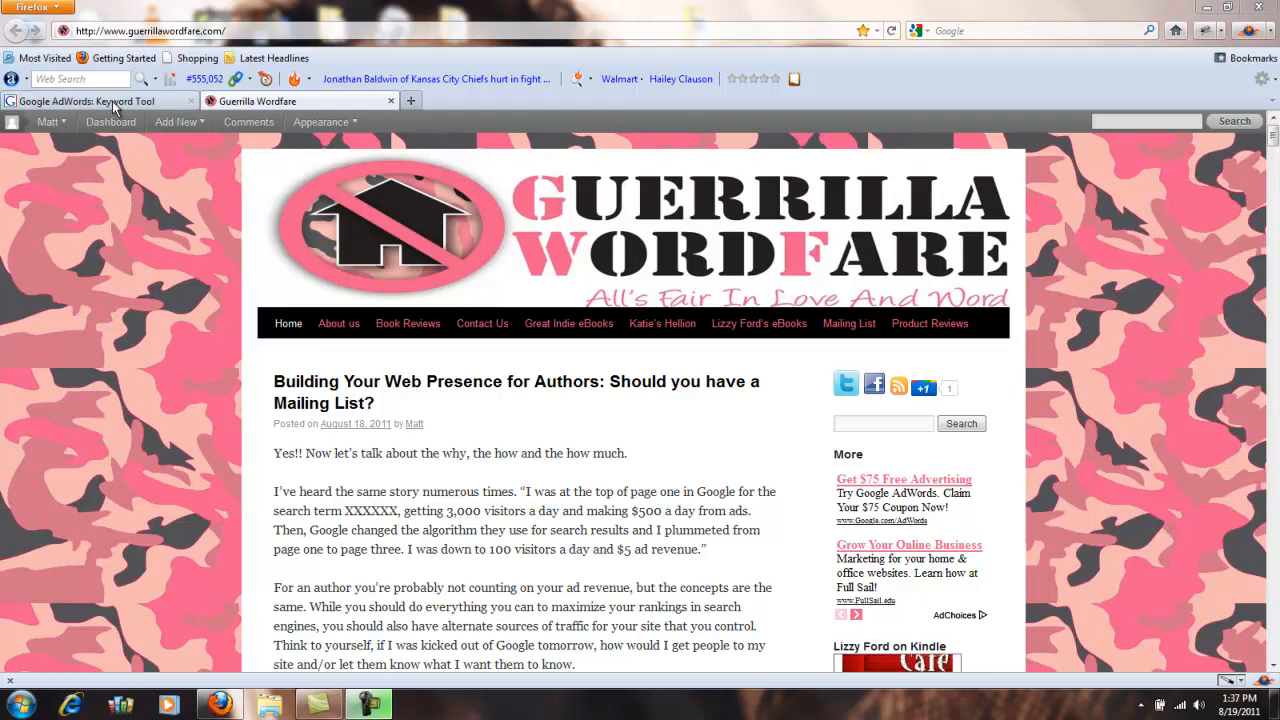
# Switch from the blog to the Google AdWords Keyword Tool tab.
pyautogui.click(90, 101)
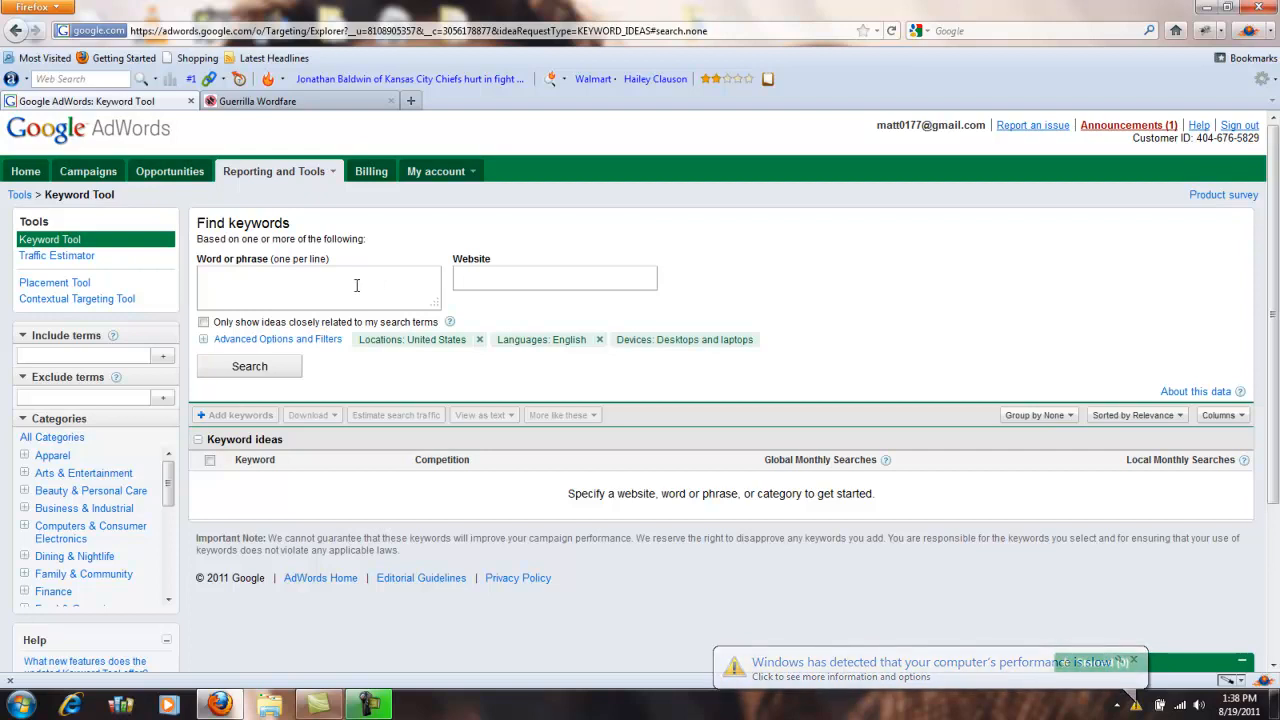
pyautogui.click(318, 285)
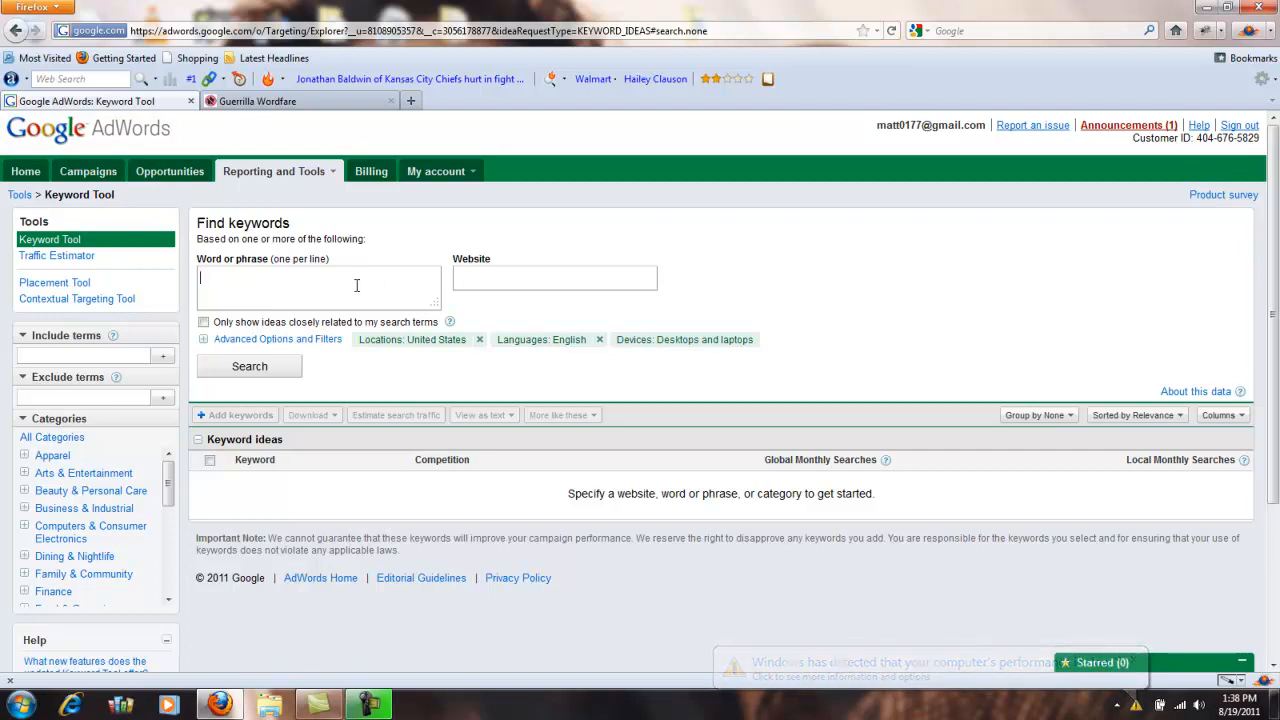
pyautogui.write('www.guerrillawor')
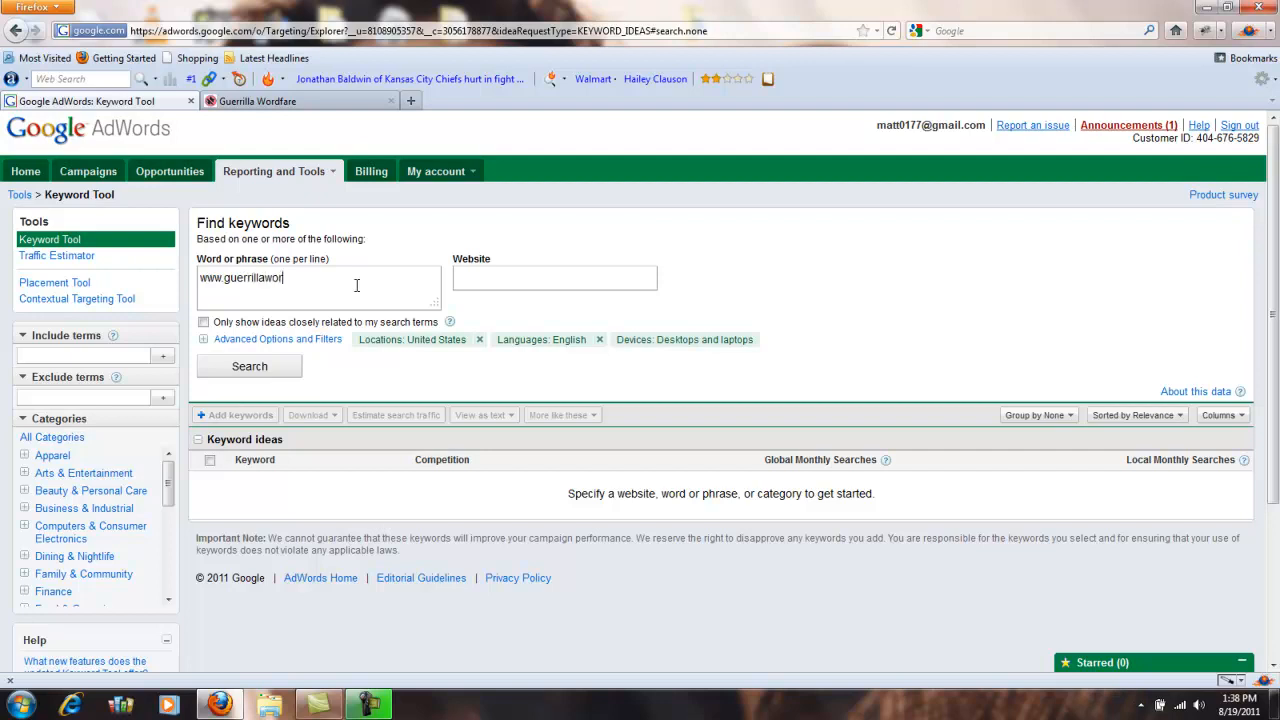
pyautogui.write('dfare.')
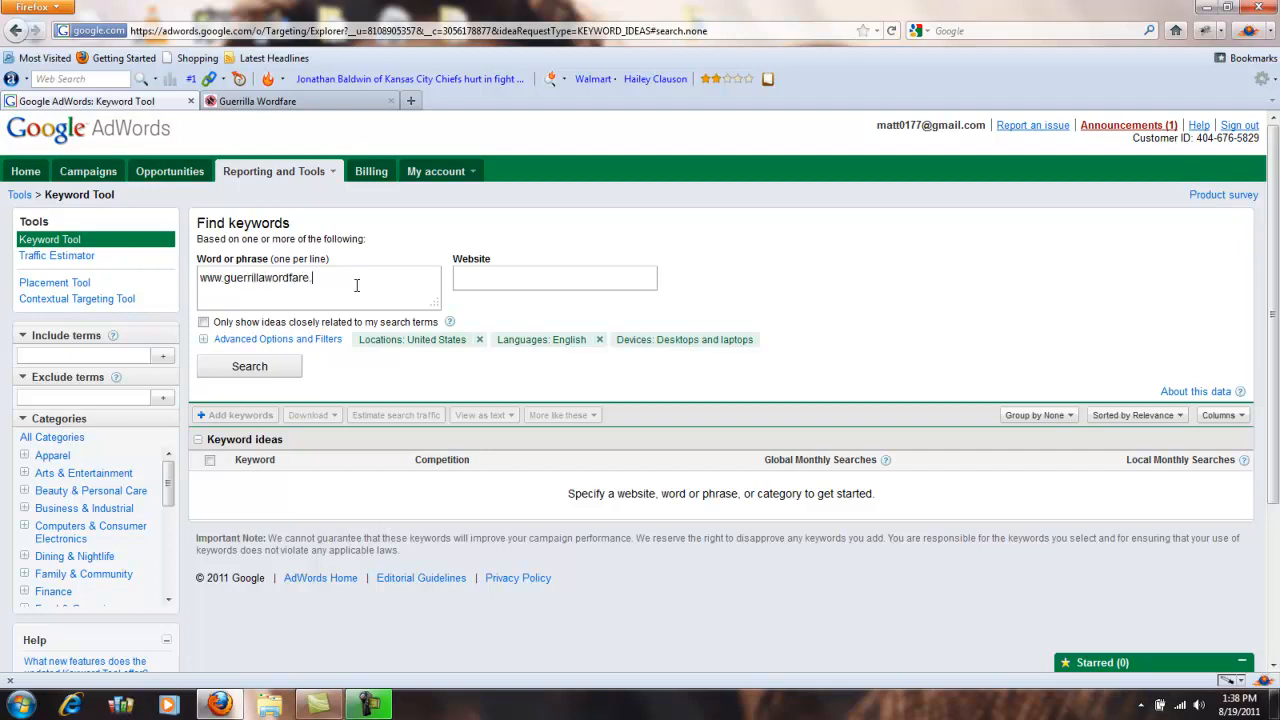
pyautogui.click(249, 366)
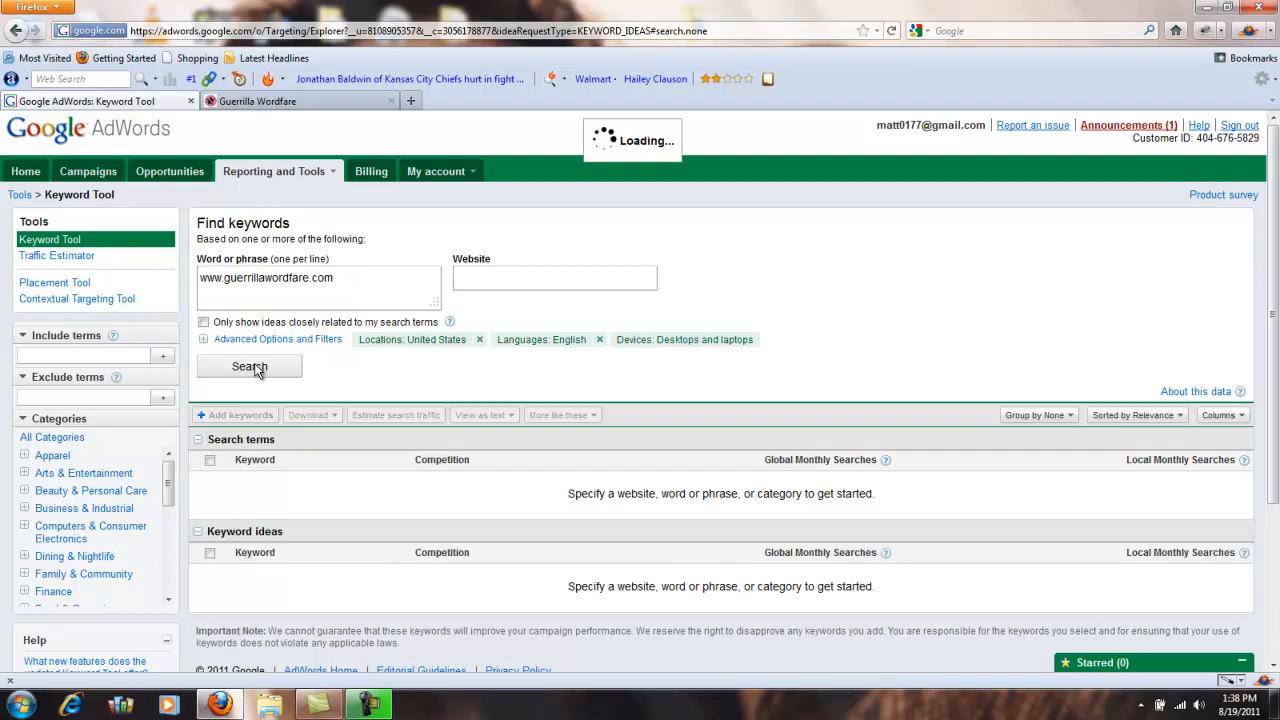
pyautogui.click(249, 366)
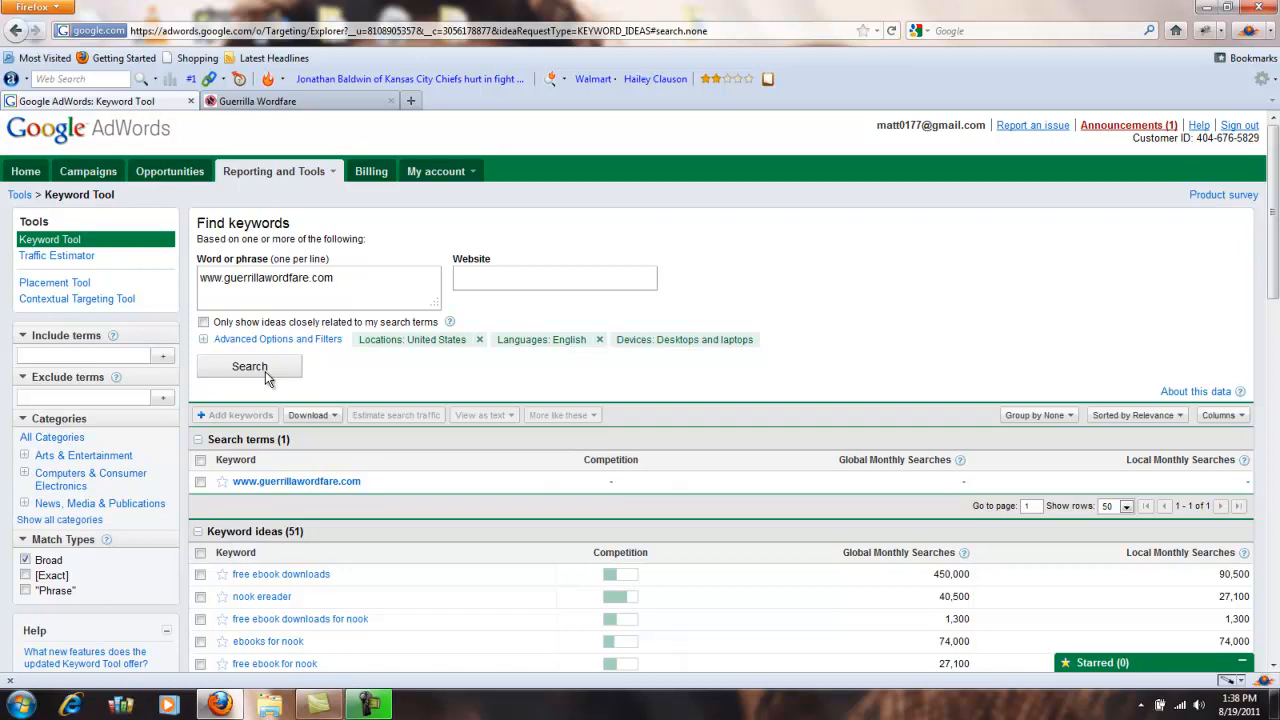
pyautogui.moveTo(379, 569)
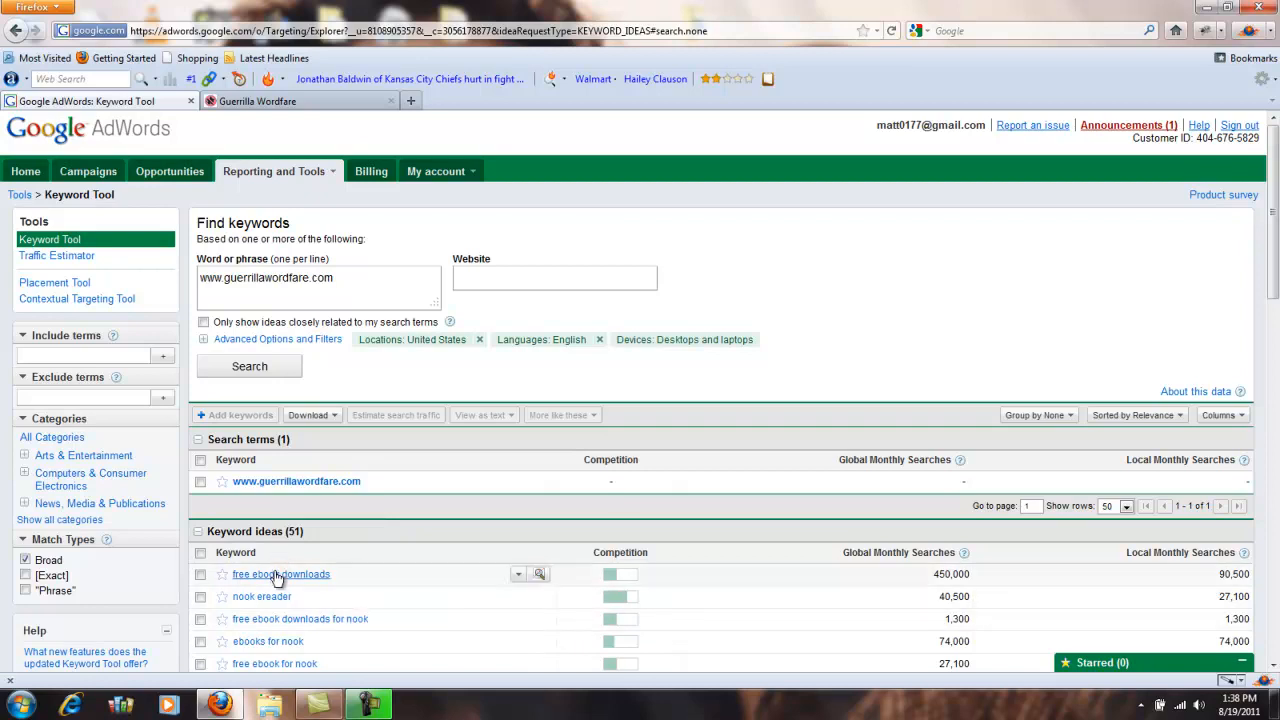
pyautogui.moveTo(280, 628)
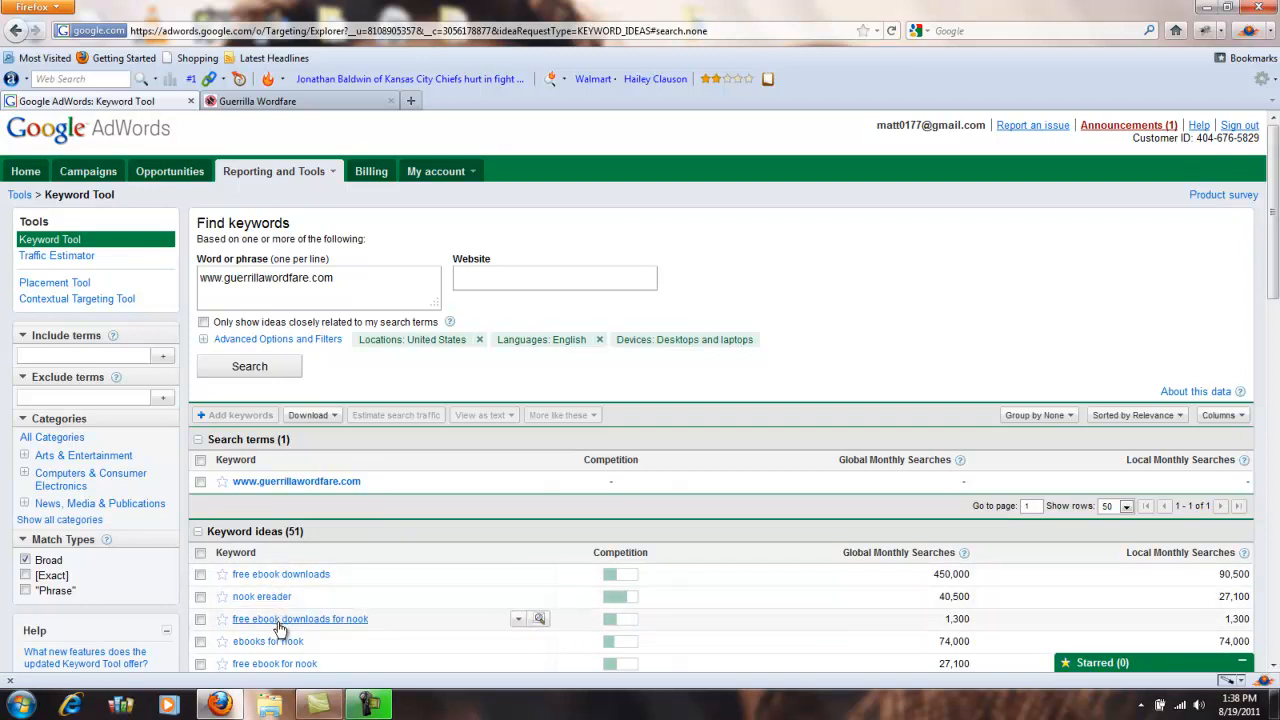
pyautogui.moveTo(630, 578)
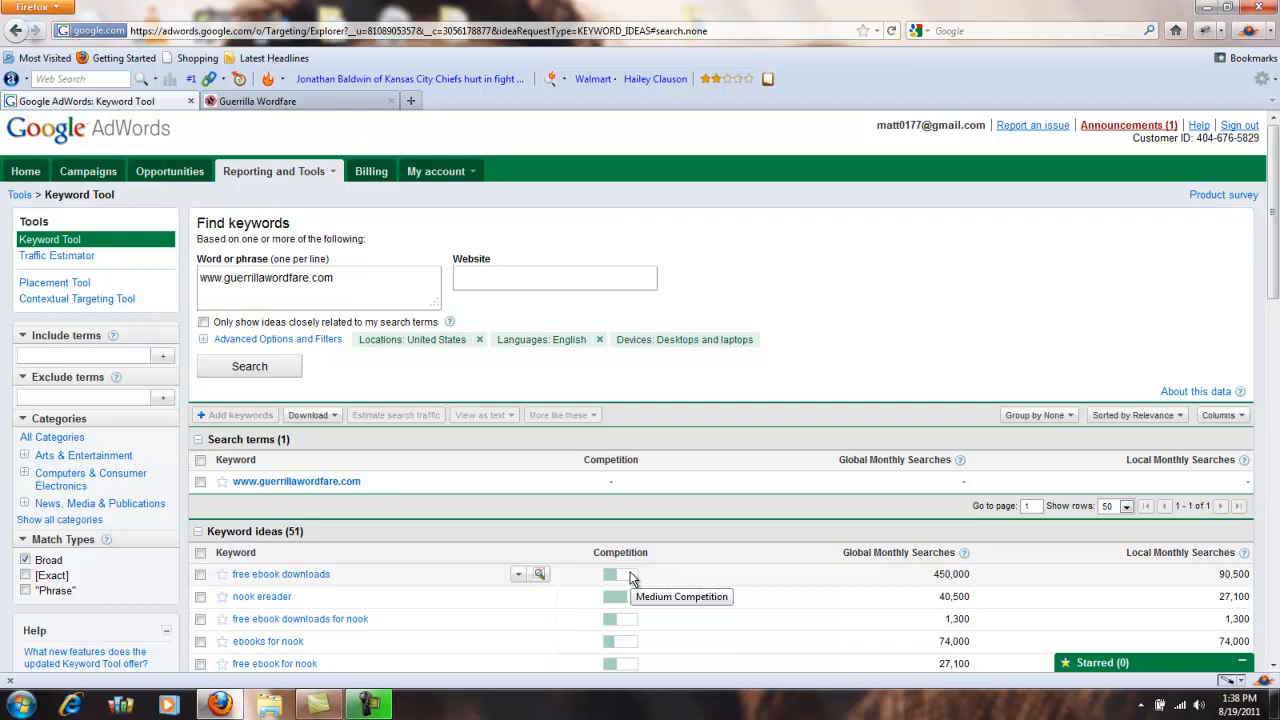
pyautogui.moveTo(625, 600)
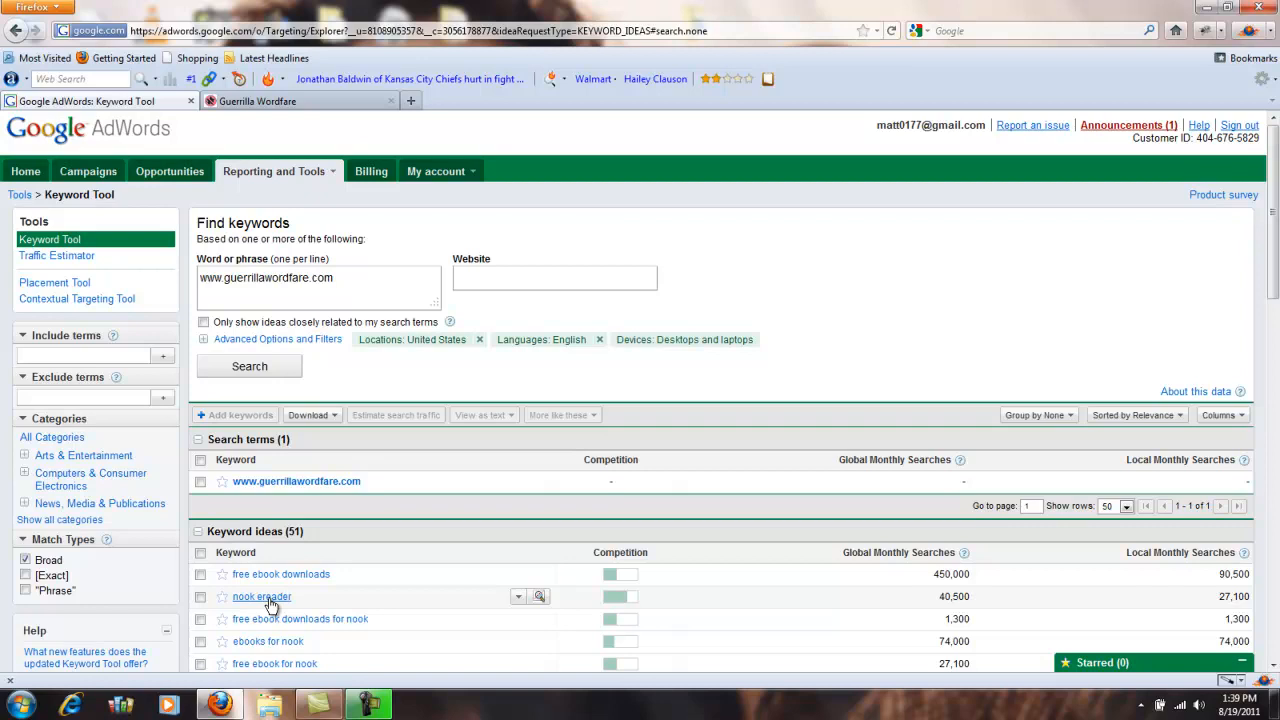
pyautogui.moveTo(625, 597)
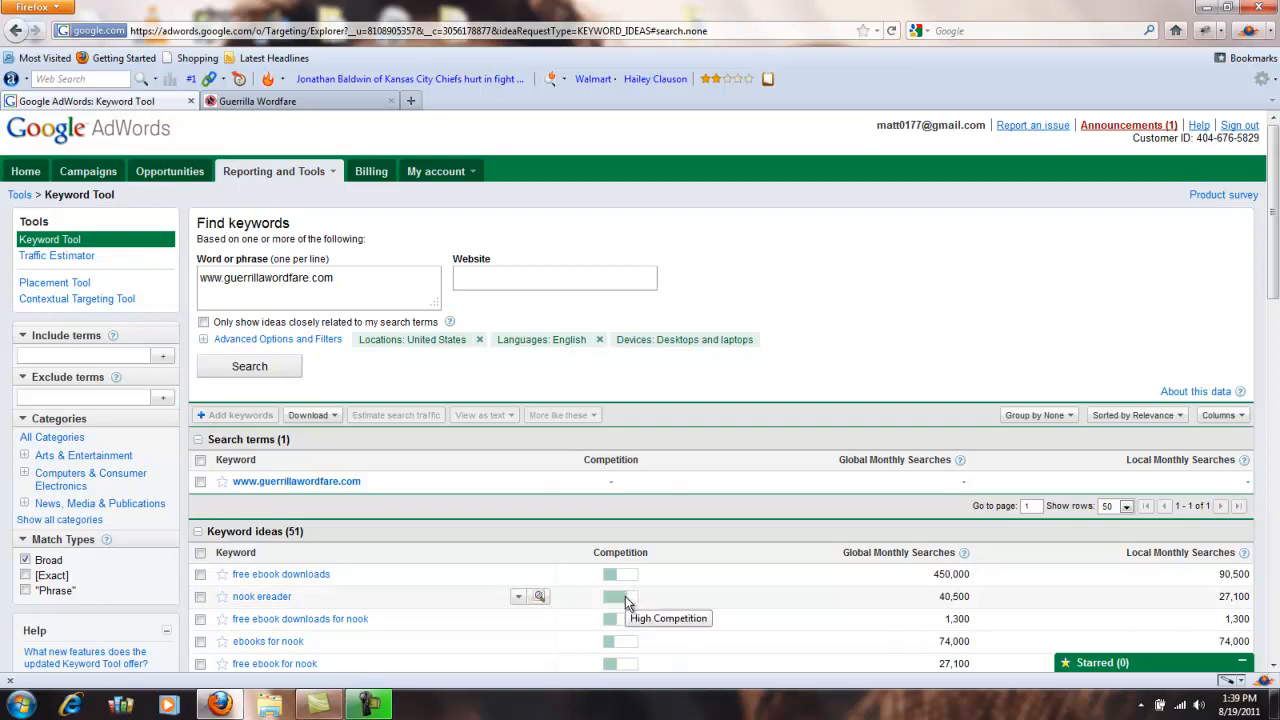
pyautogui.moveTo(632, 607)
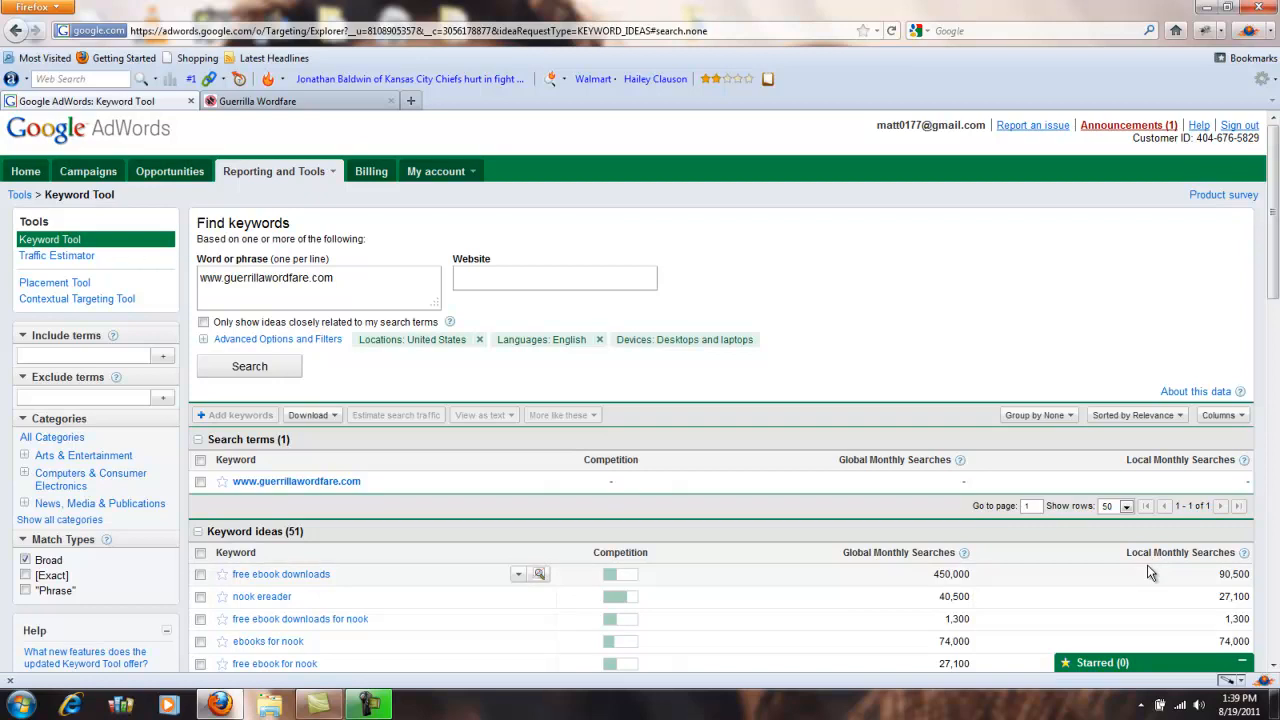
pyautogui.moveTo(1092, 593)
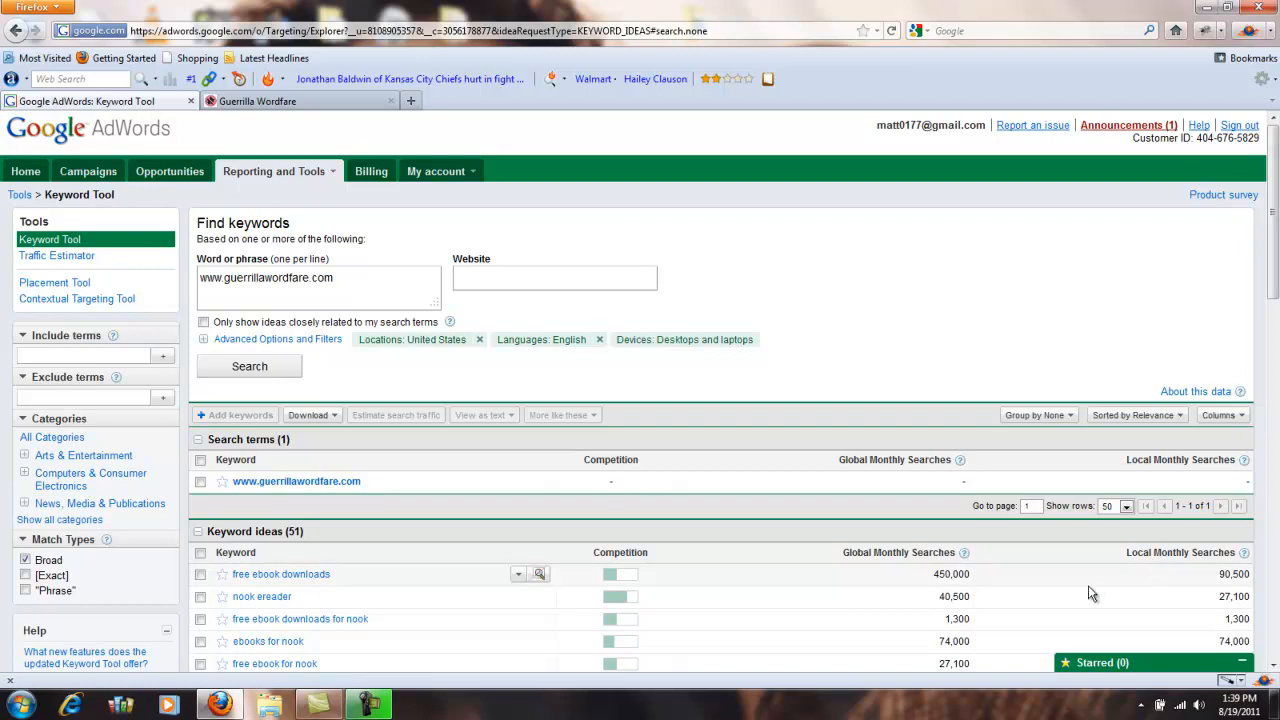
pyautogui.moveTo(308, 574)
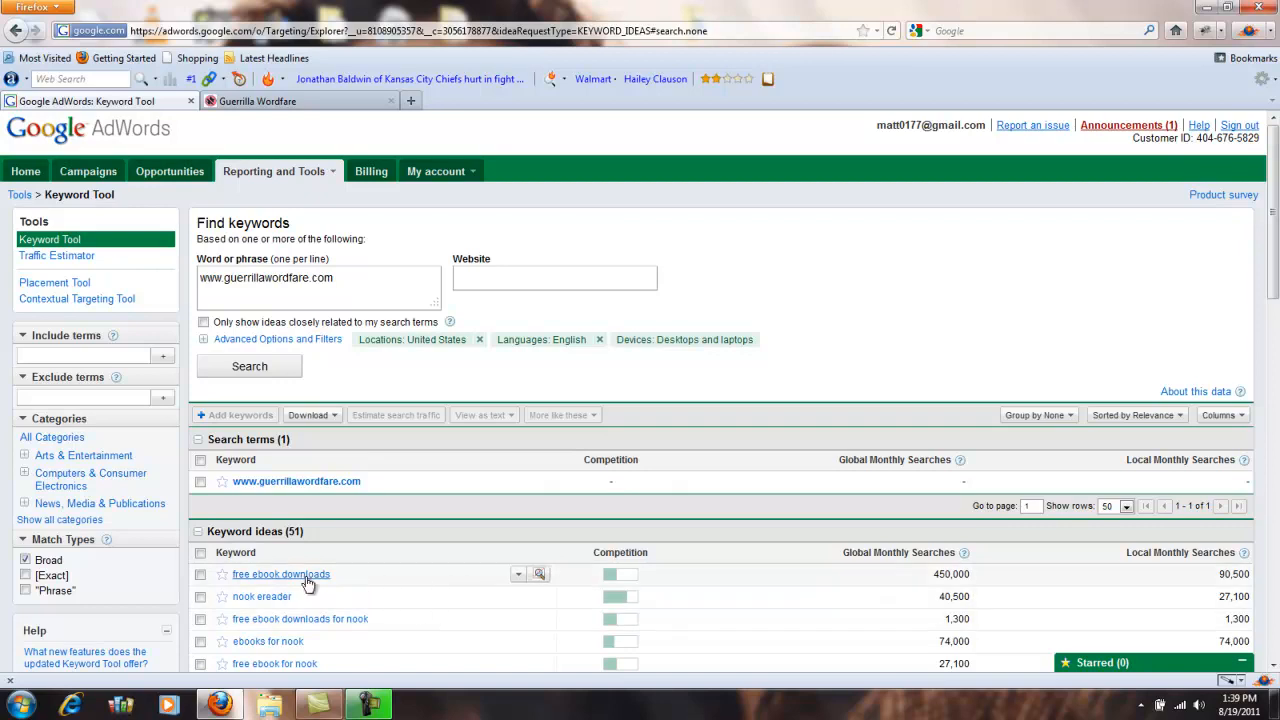
pyautogui.moveTo(915, 577)
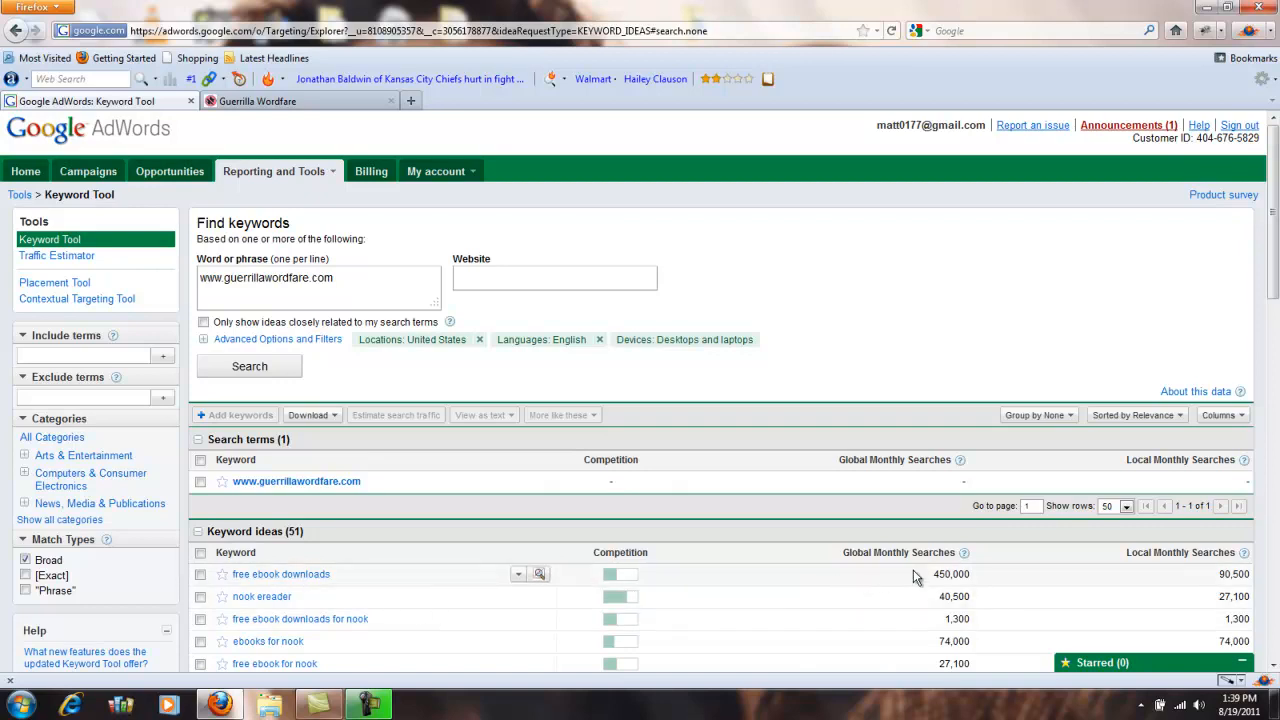
pyautogui.moveTo(1060, 597)
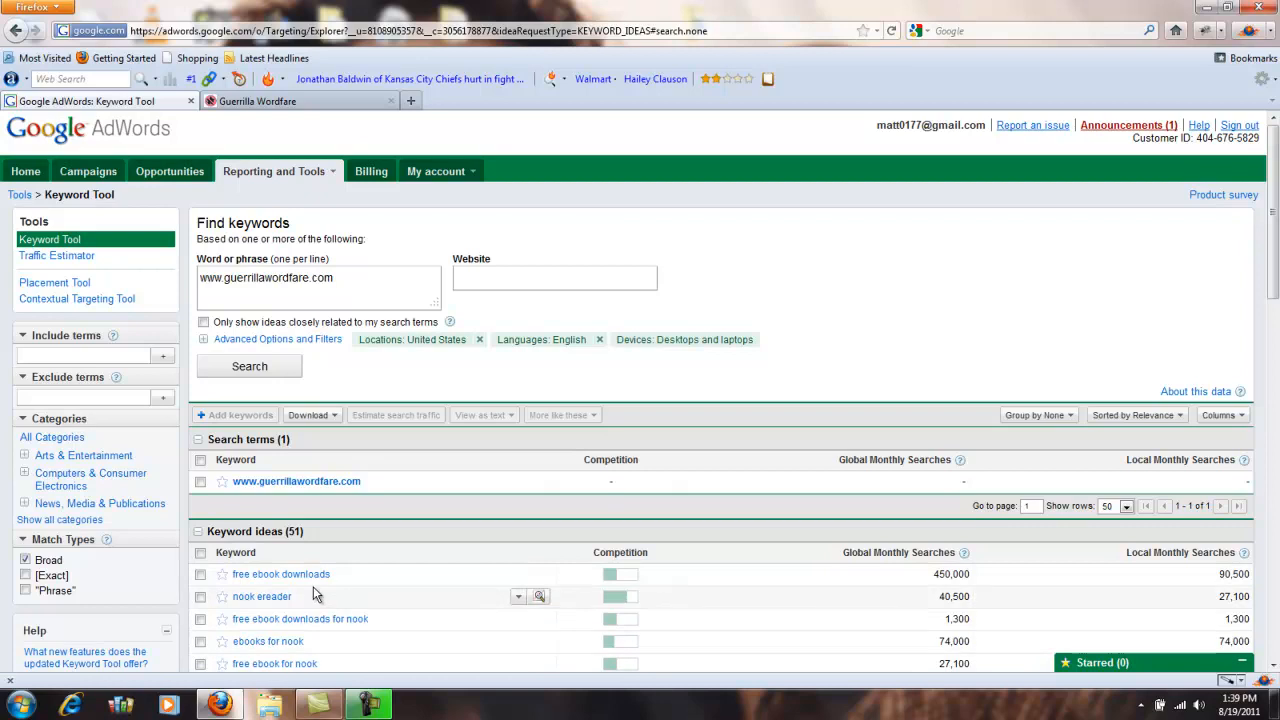
pyautogui.moveTo(313, 582)
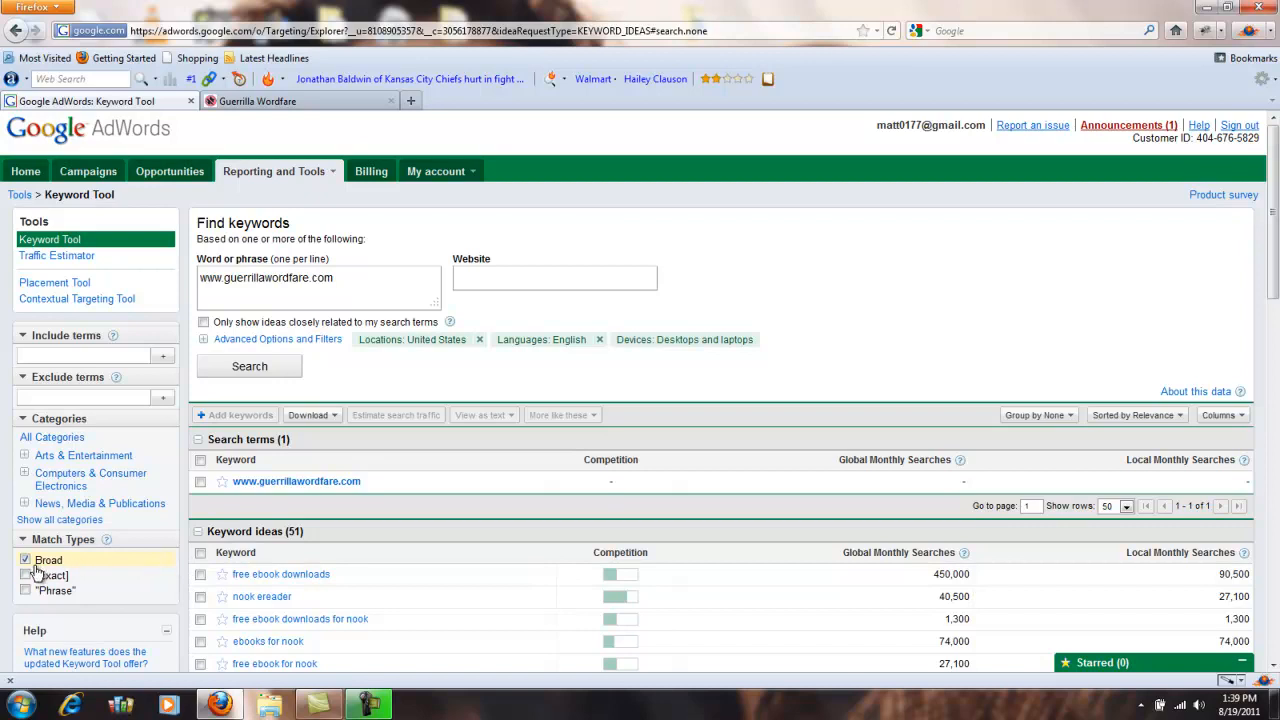
# Switch the match type to Exact only, unchecking Broad.
pyautogui.click(25, 575)
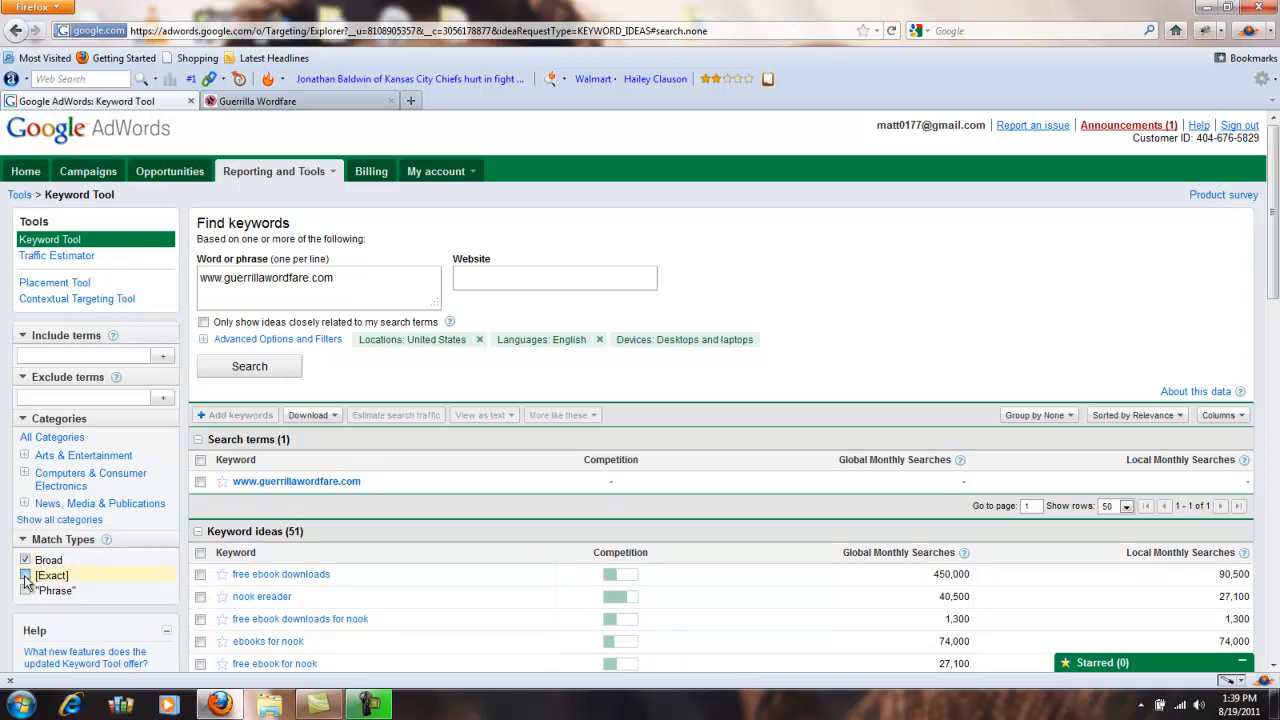
pyautogui.click(25, 559)
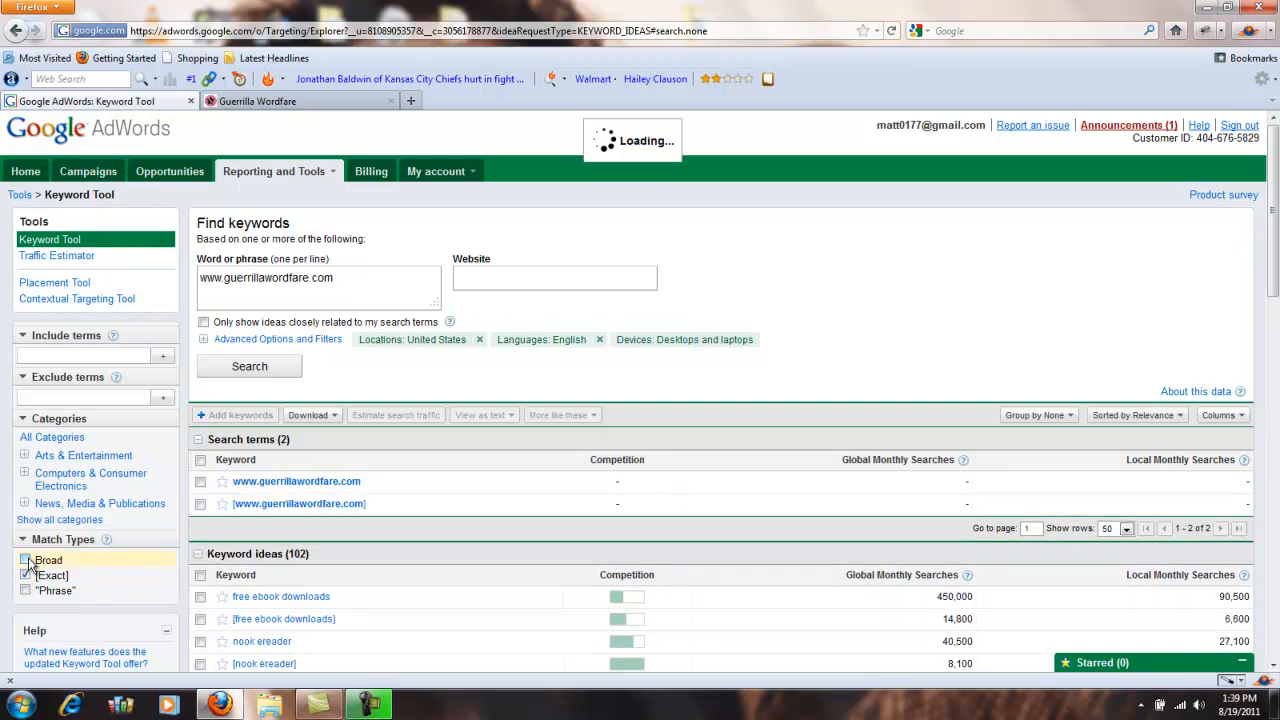
pyautogui.click(26, 575)
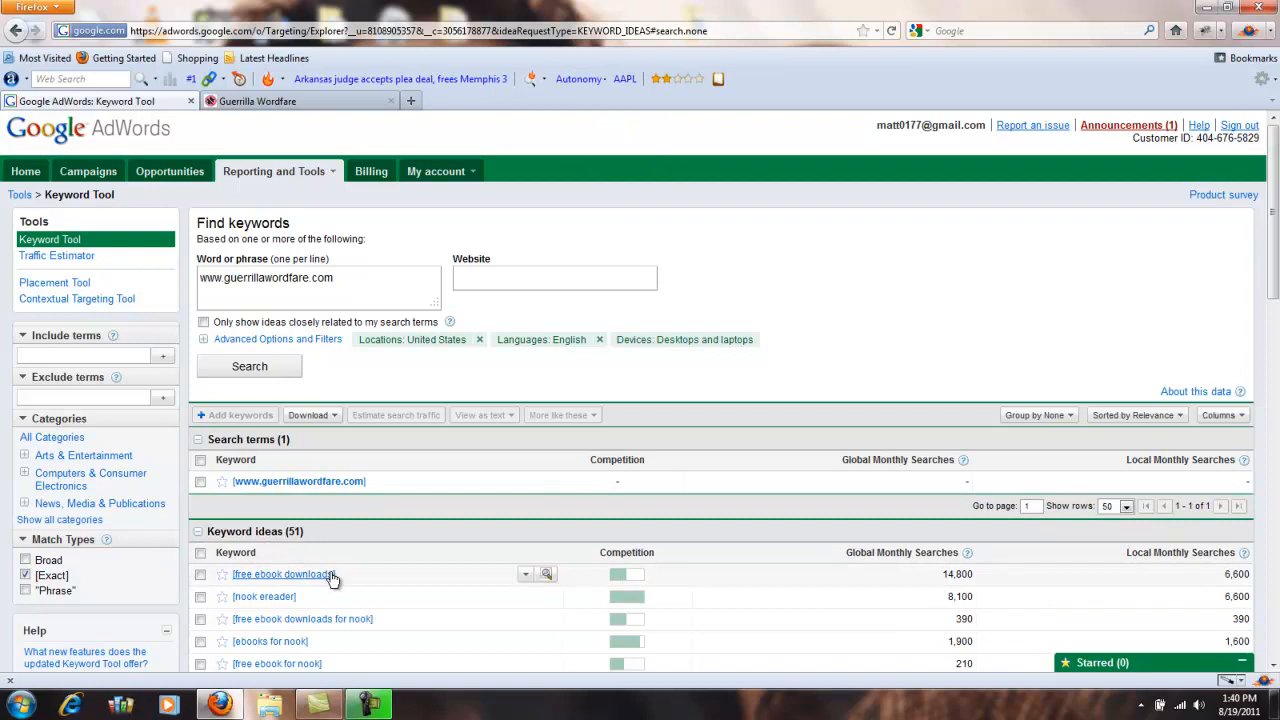
pyautogui.moveTo(807, 564)
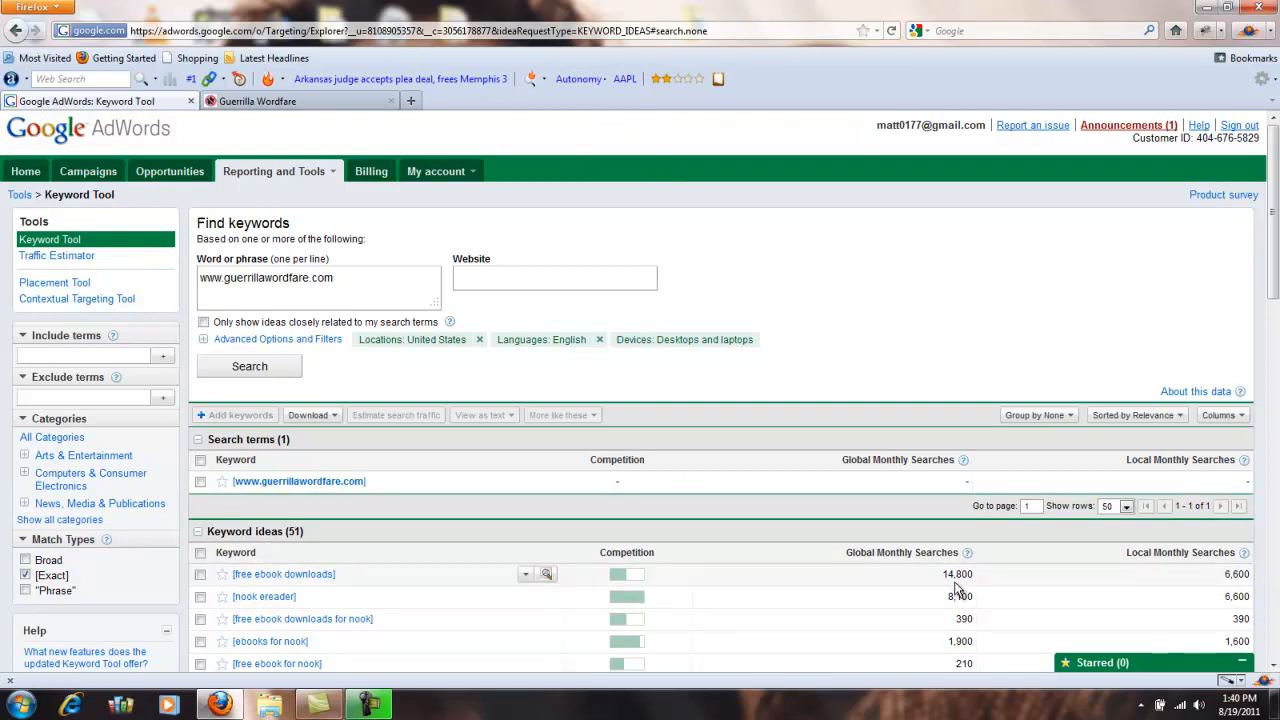
pyautogui.moveTo(1235, 588)
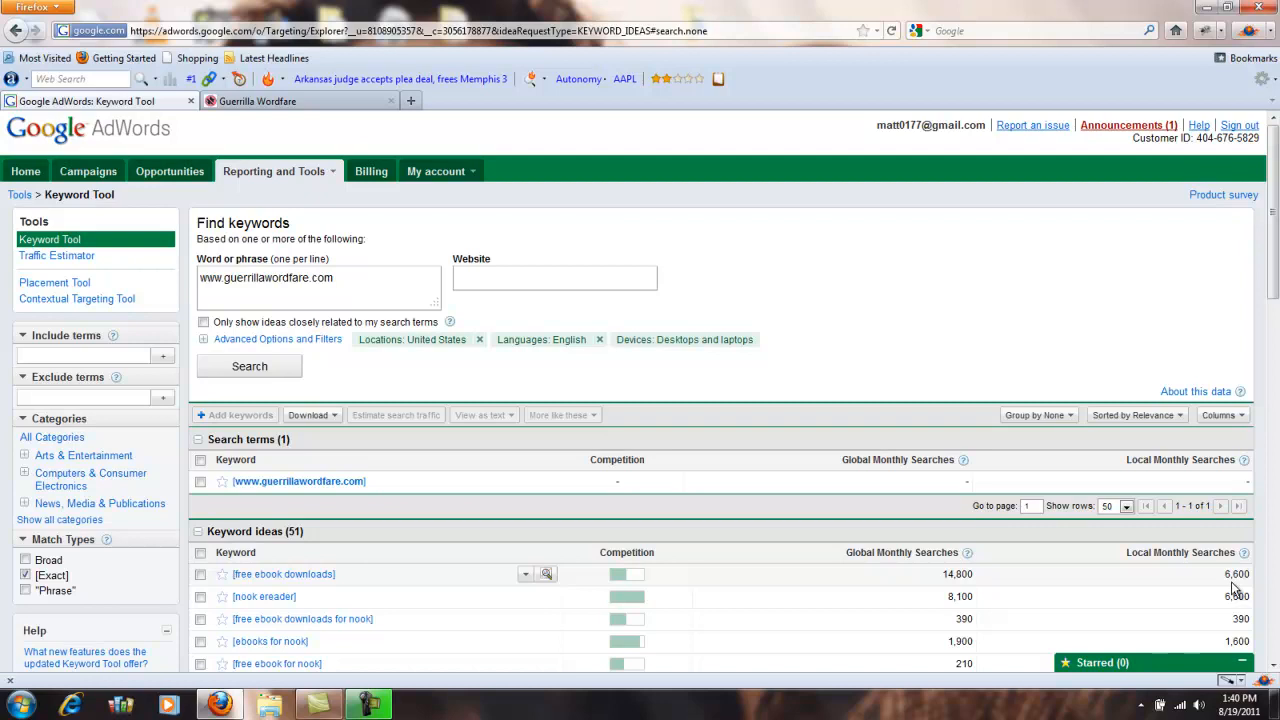
pyautogui.moveTo(1117, 576)
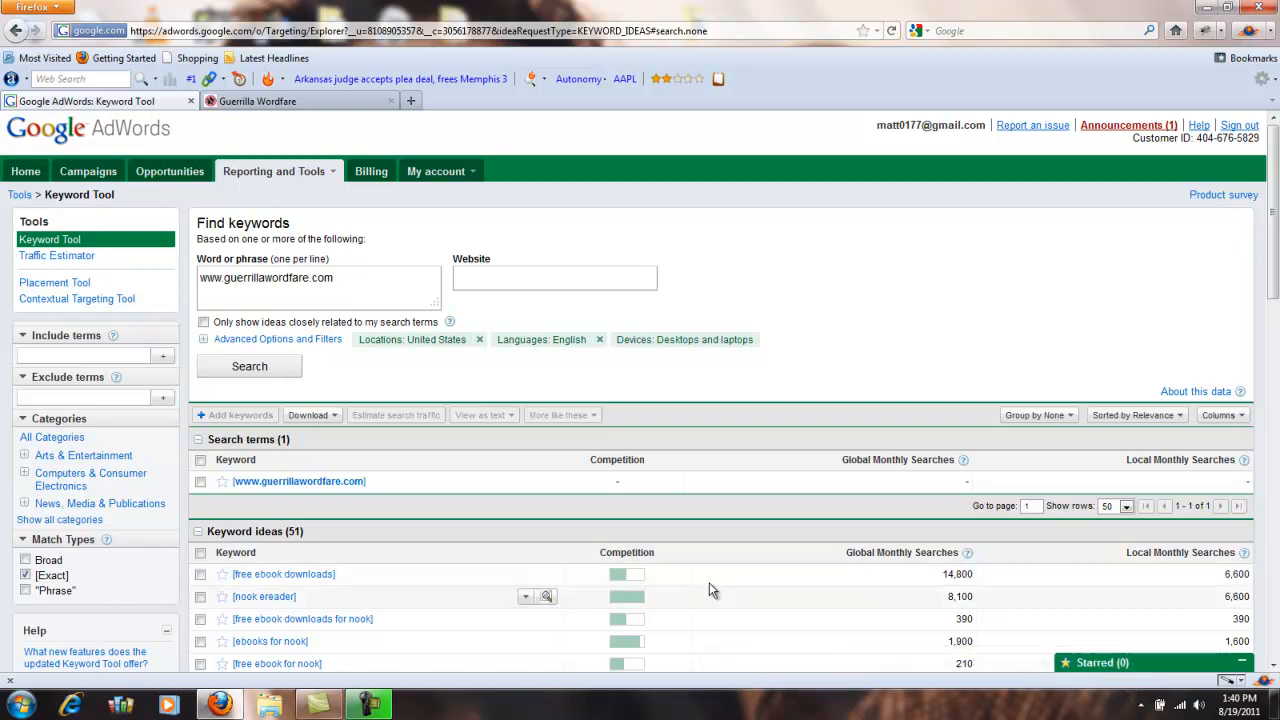
pyautogui.scroll(-3)
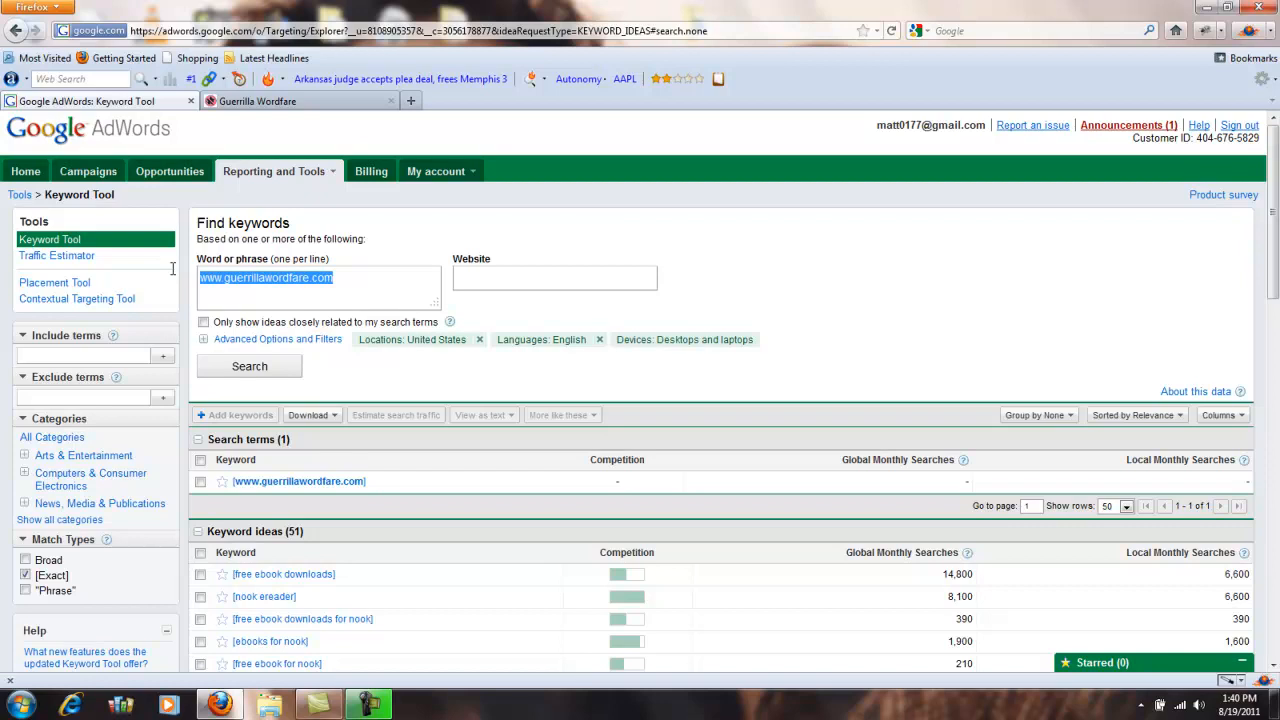
# Search 'romance books' and sort ideas by local monthly searches.
pyautogui.write('romance books')
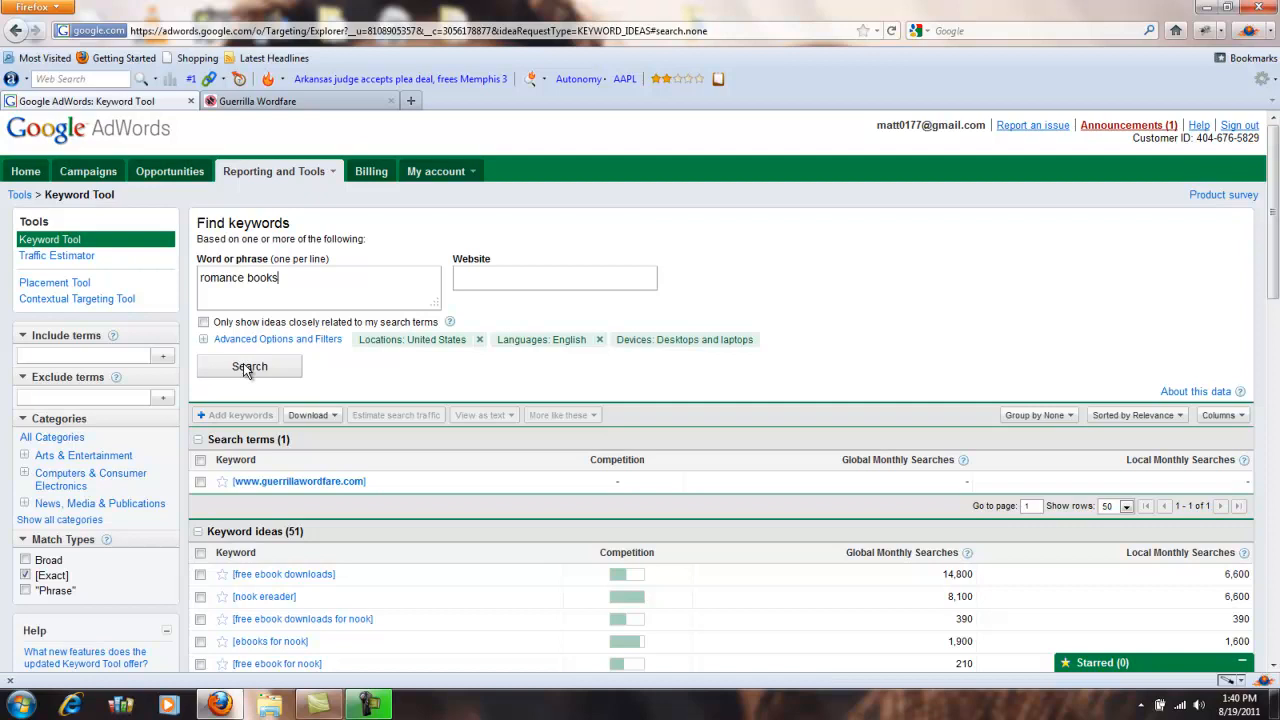
pyautogui.click(249, 366)
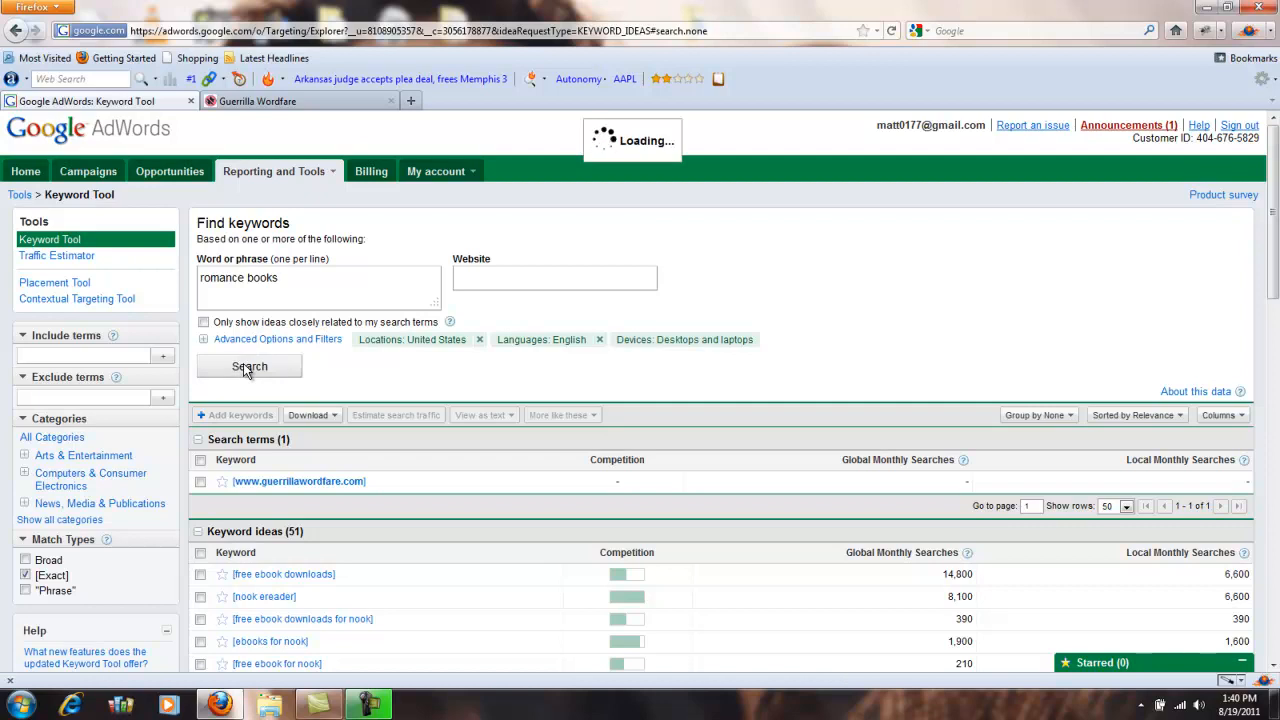
pyautogui.click(249, 366)
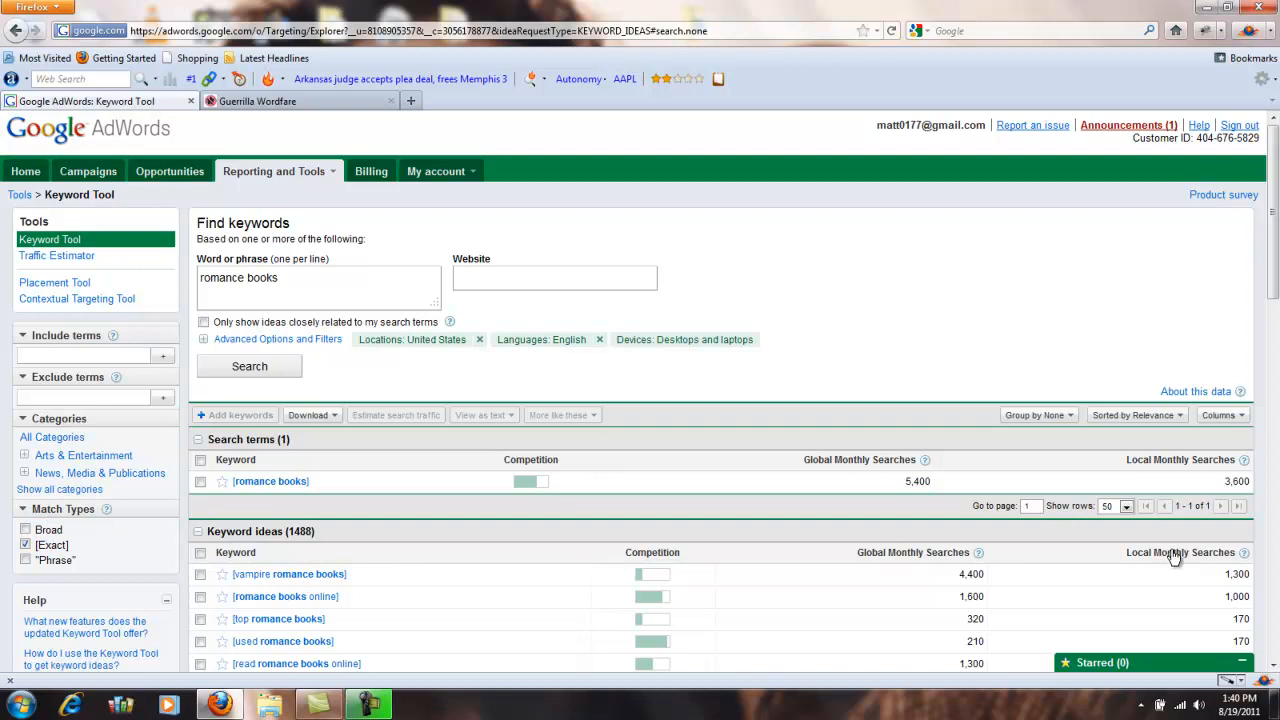
pyautogui.click(1180, 552)
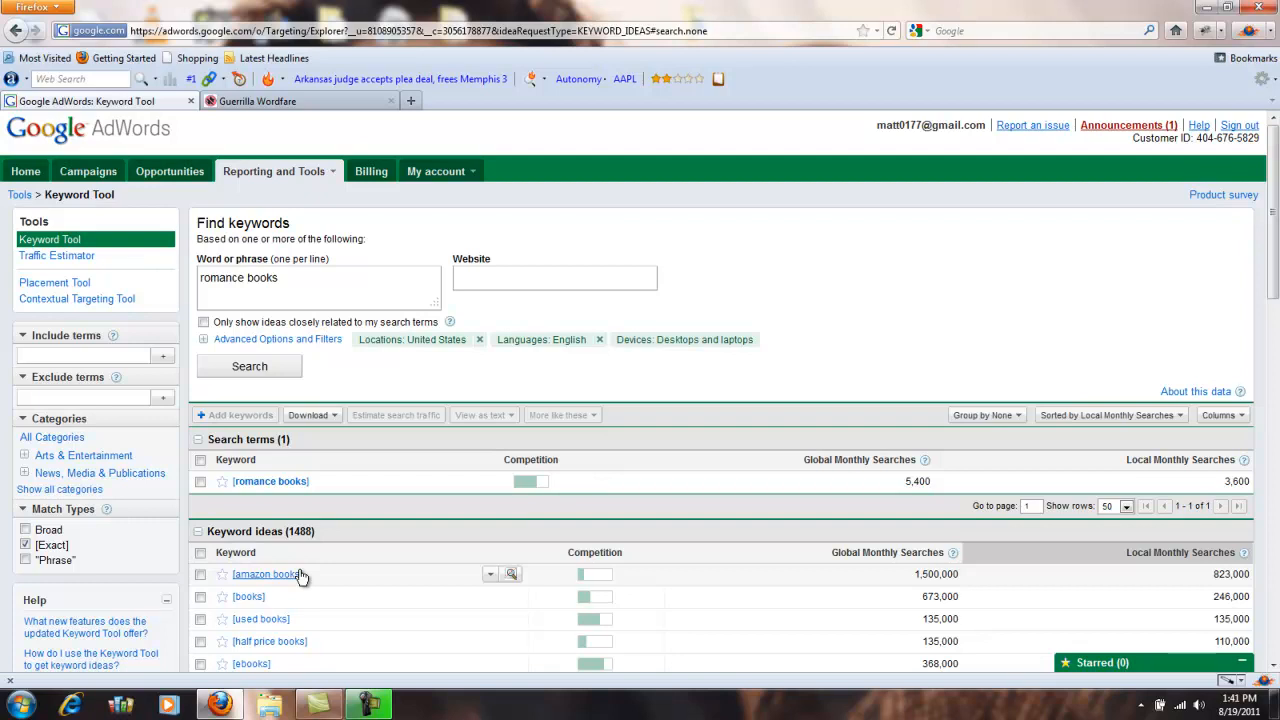
pyautogui.moveTo(210, 330)
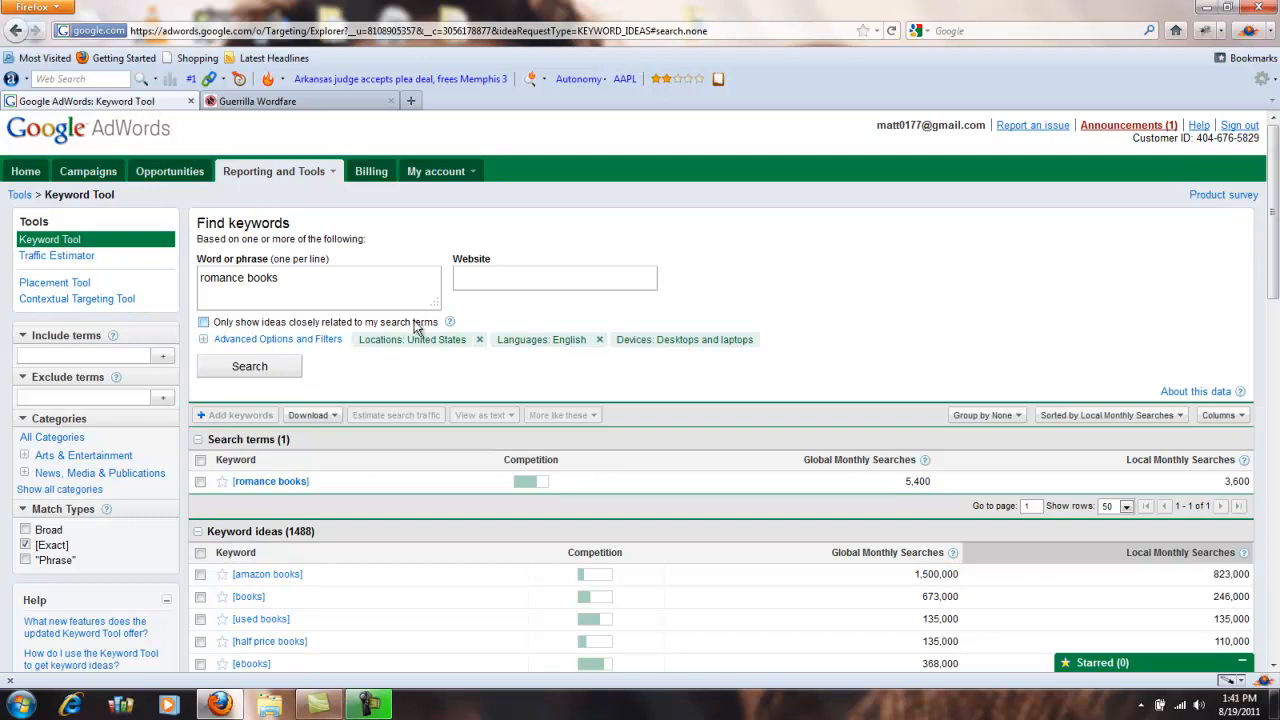
# Restrict results to closely related ideas and rerun the search (512 ideas).
pyautogui.click(203, 322)
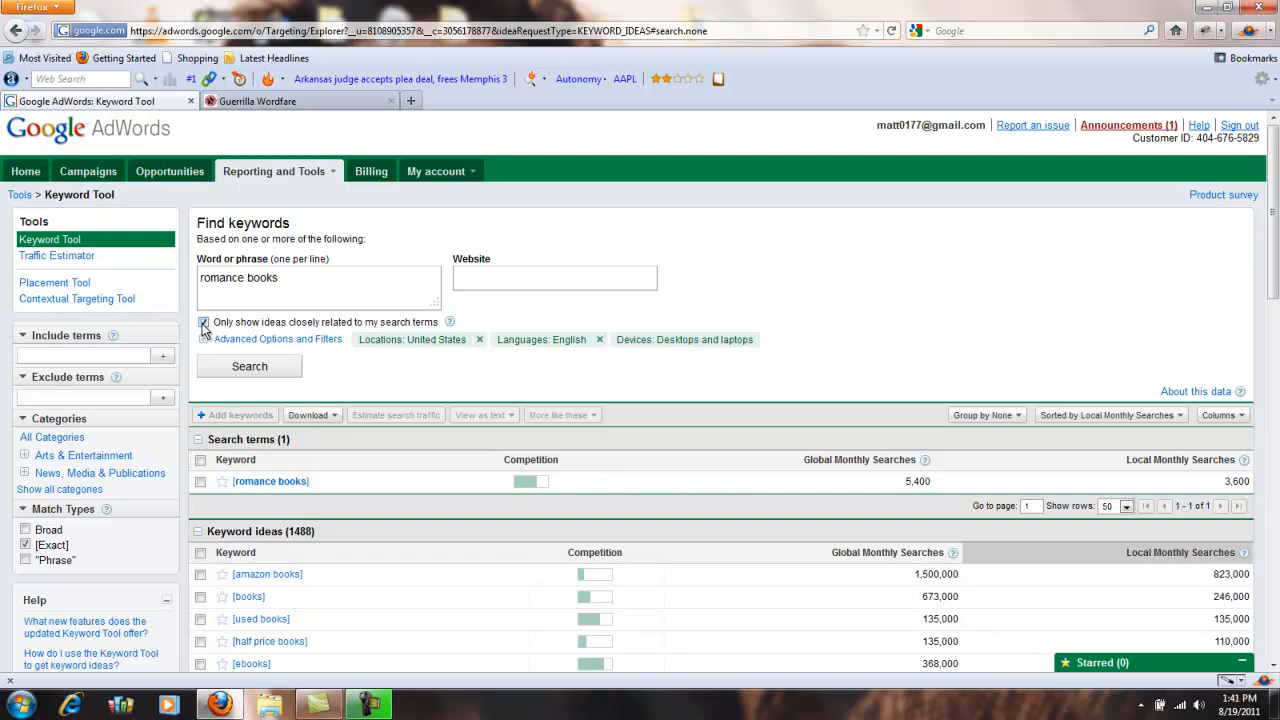
pyautogui.click(249, 366)
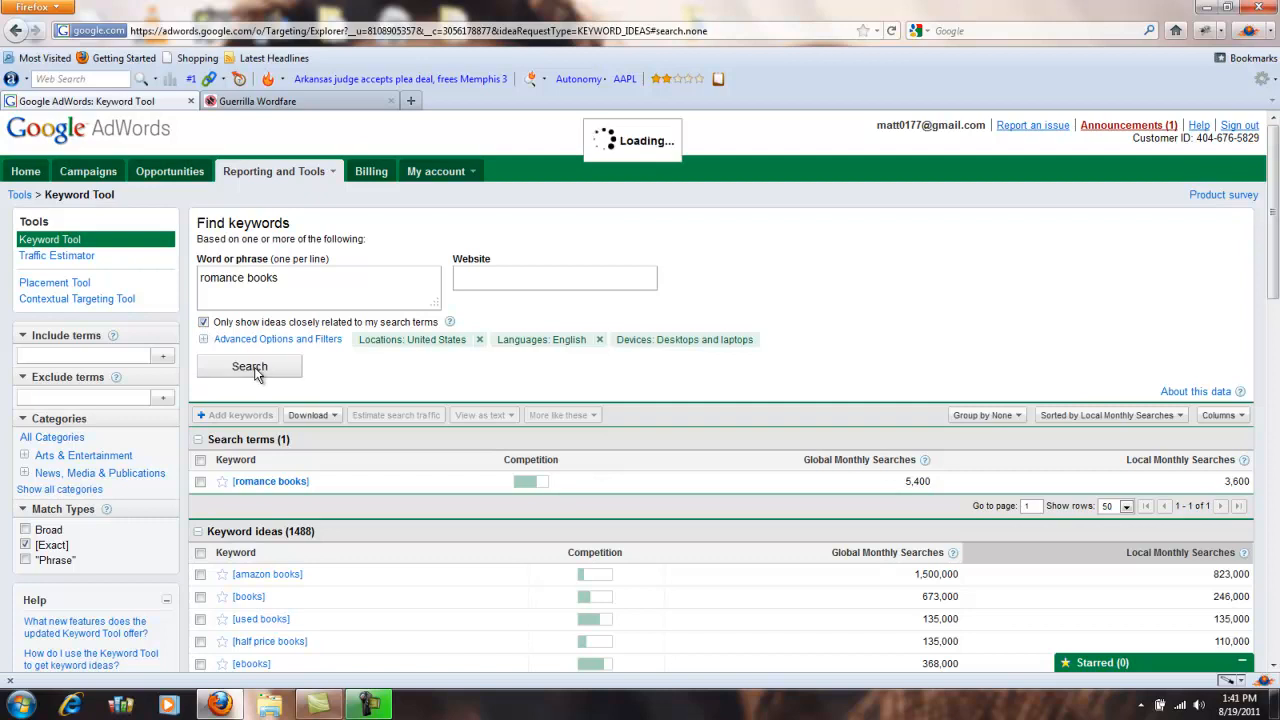
pyautogui.click(249, 366)
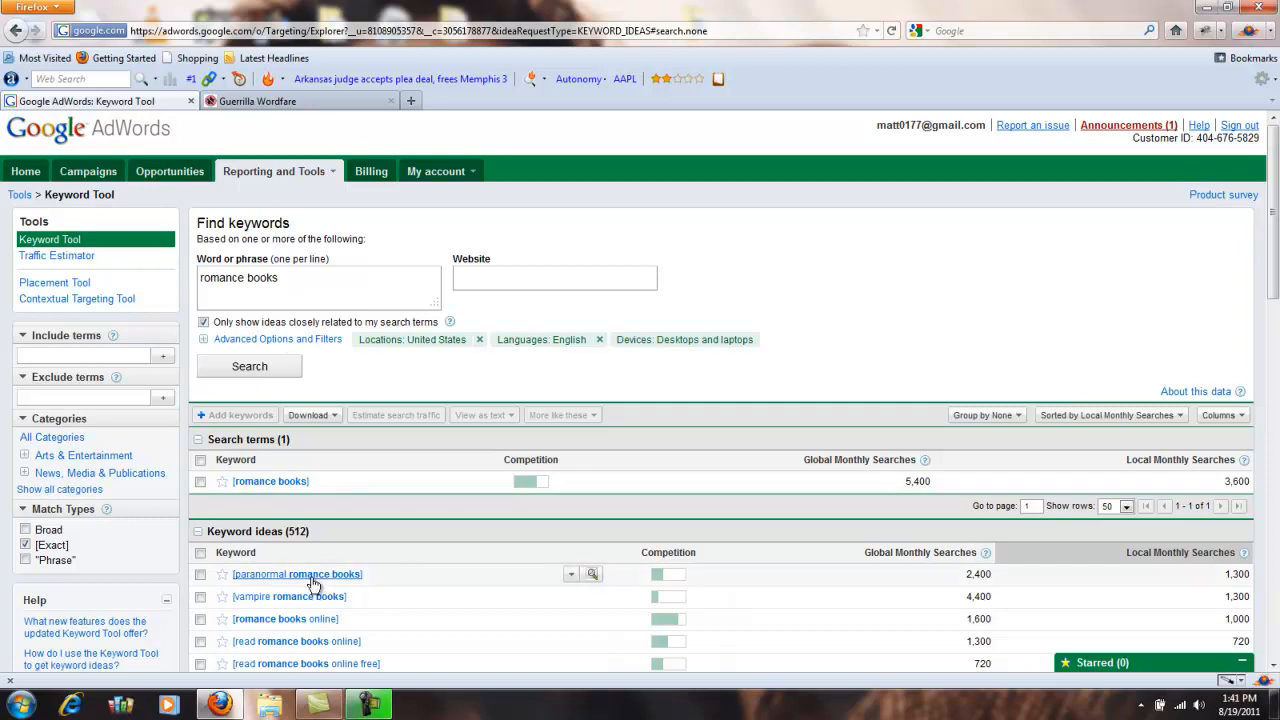
pyautogui.moveTo(996, 589)
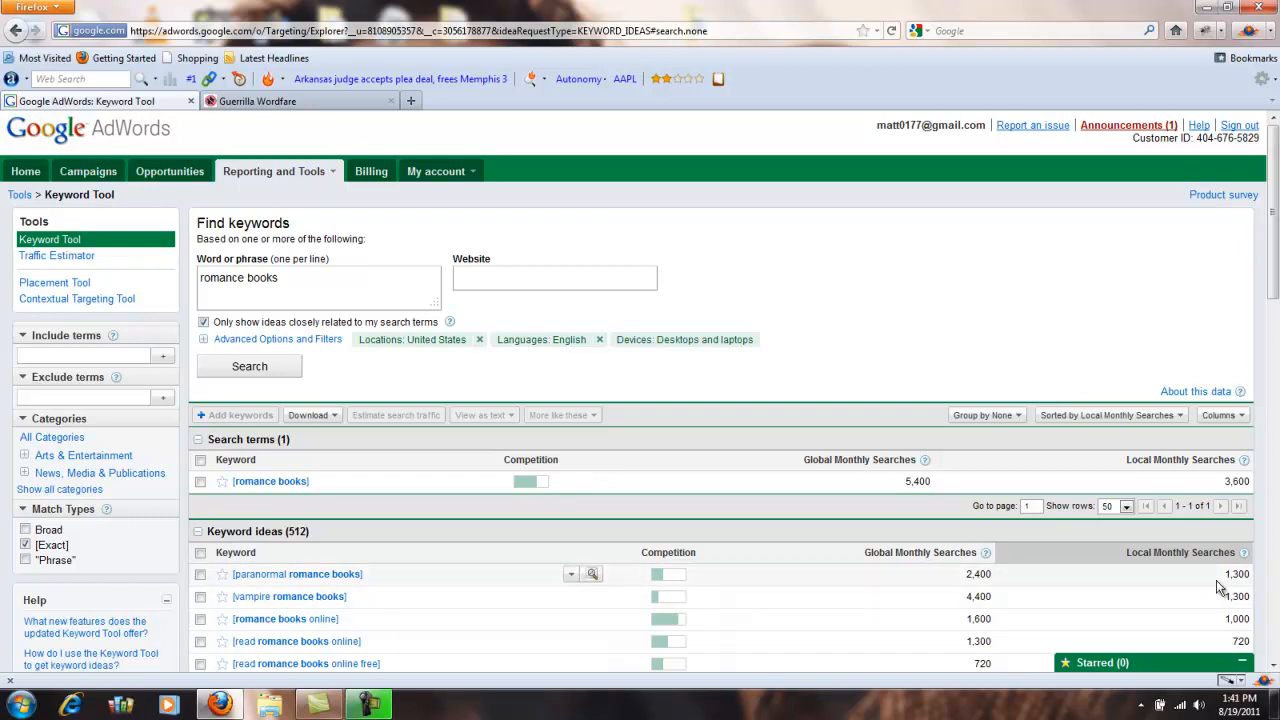
pyautogui.moveTo(348, 608)
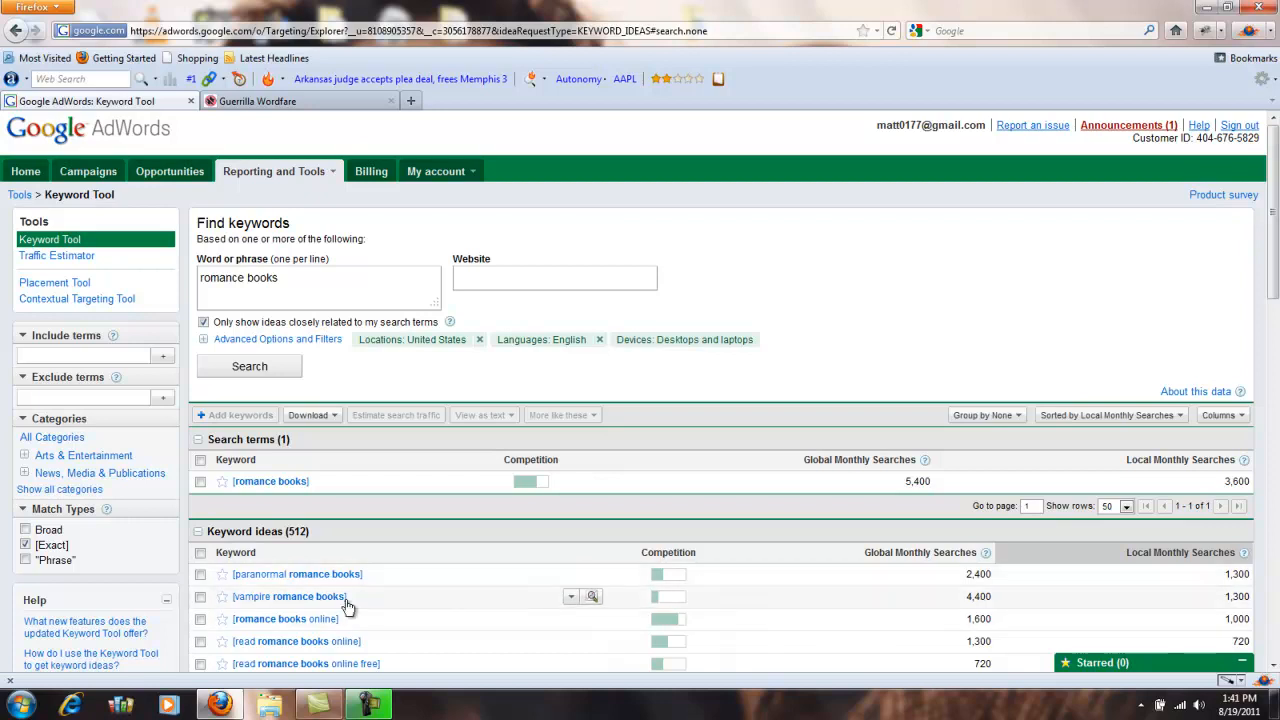
pyautogui.scroll(-3)
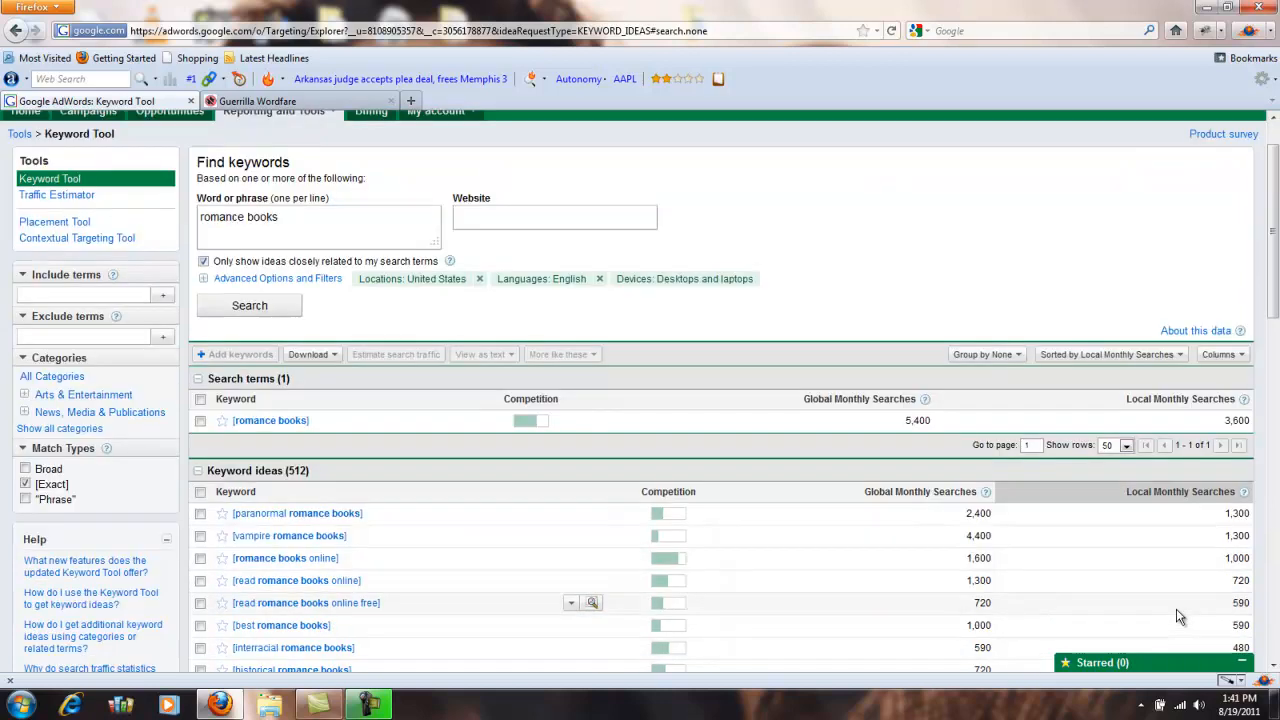
pyautogui.scroll(-3)
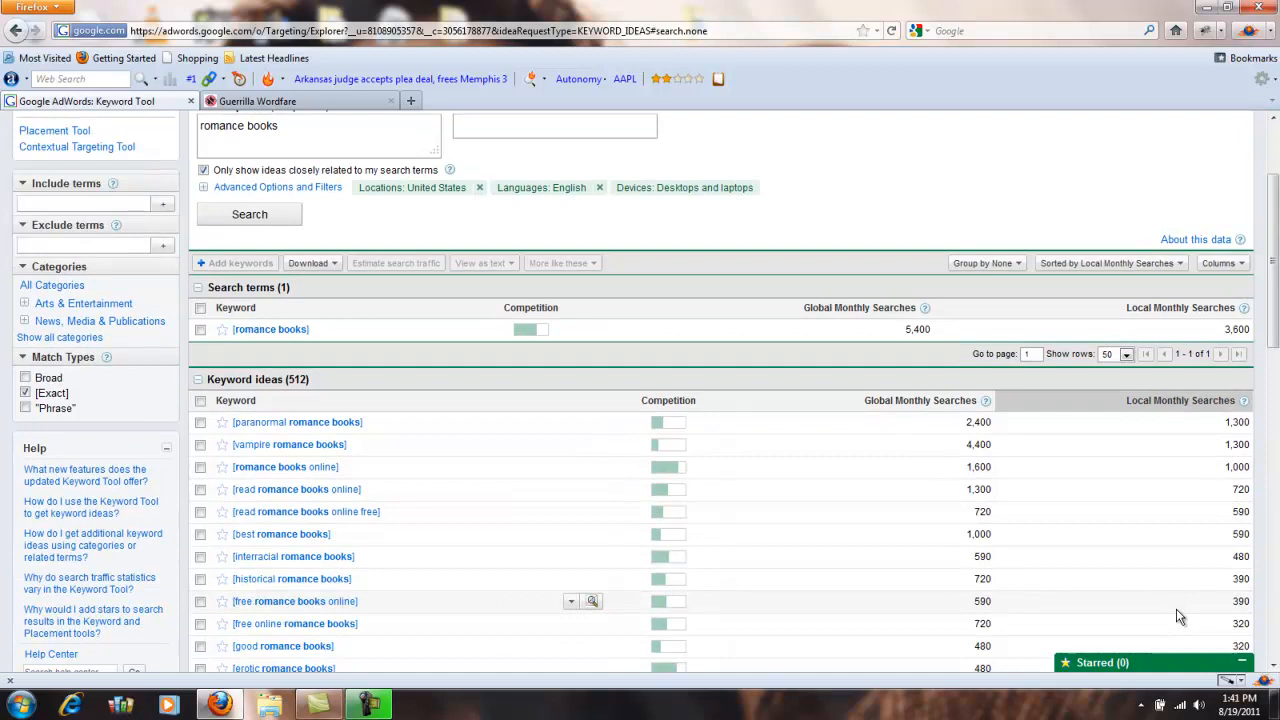
pyautogui.scroll(-3)
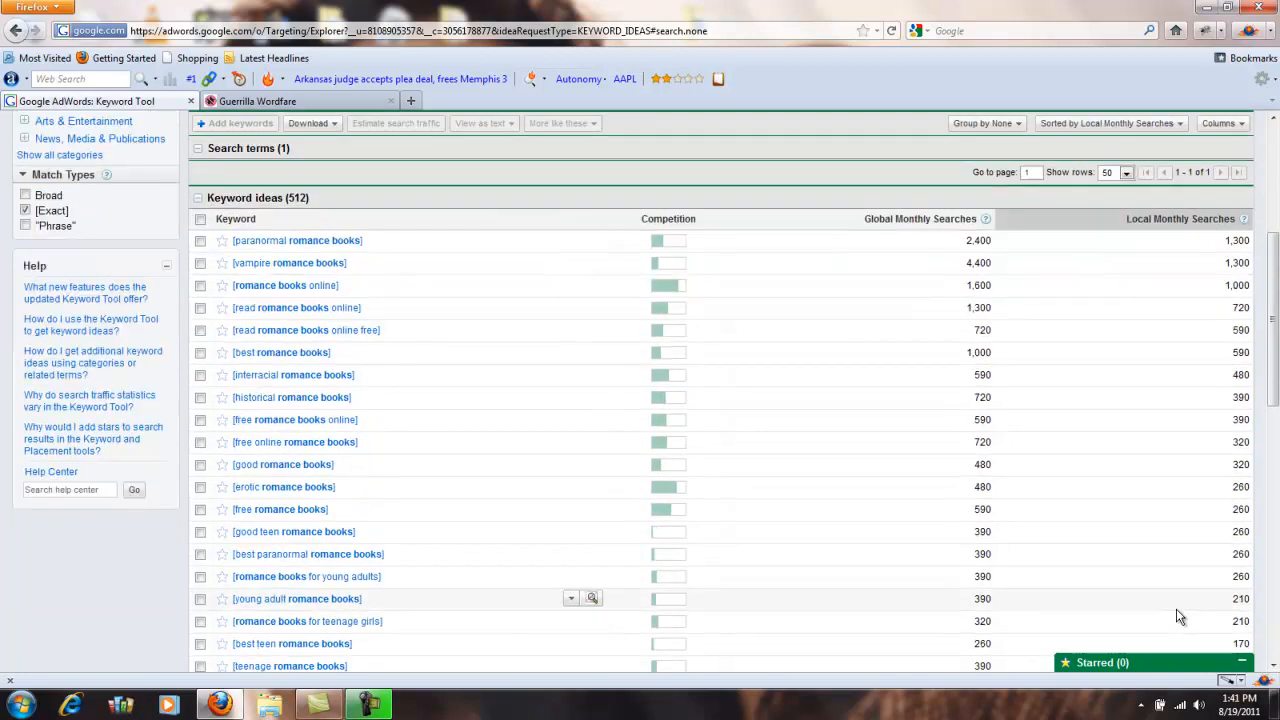
pyautogui.moveTo(1015, 593)
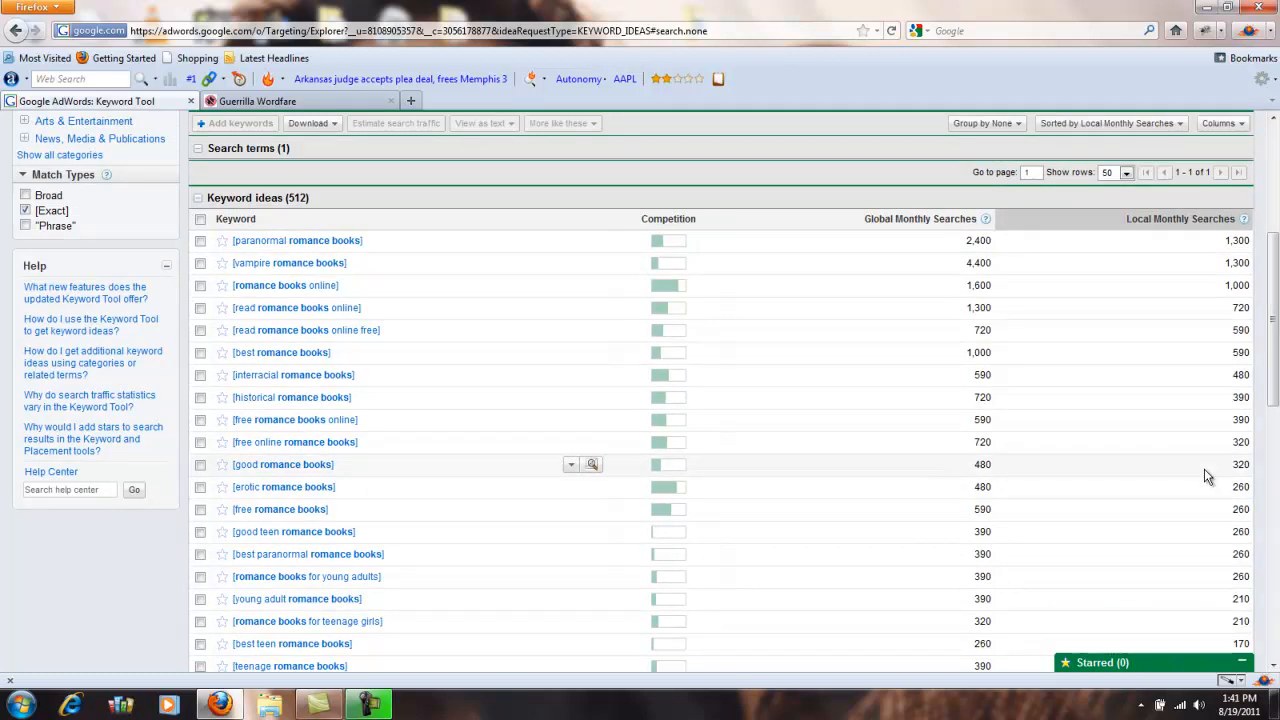
pyautogui.scroll(-3)
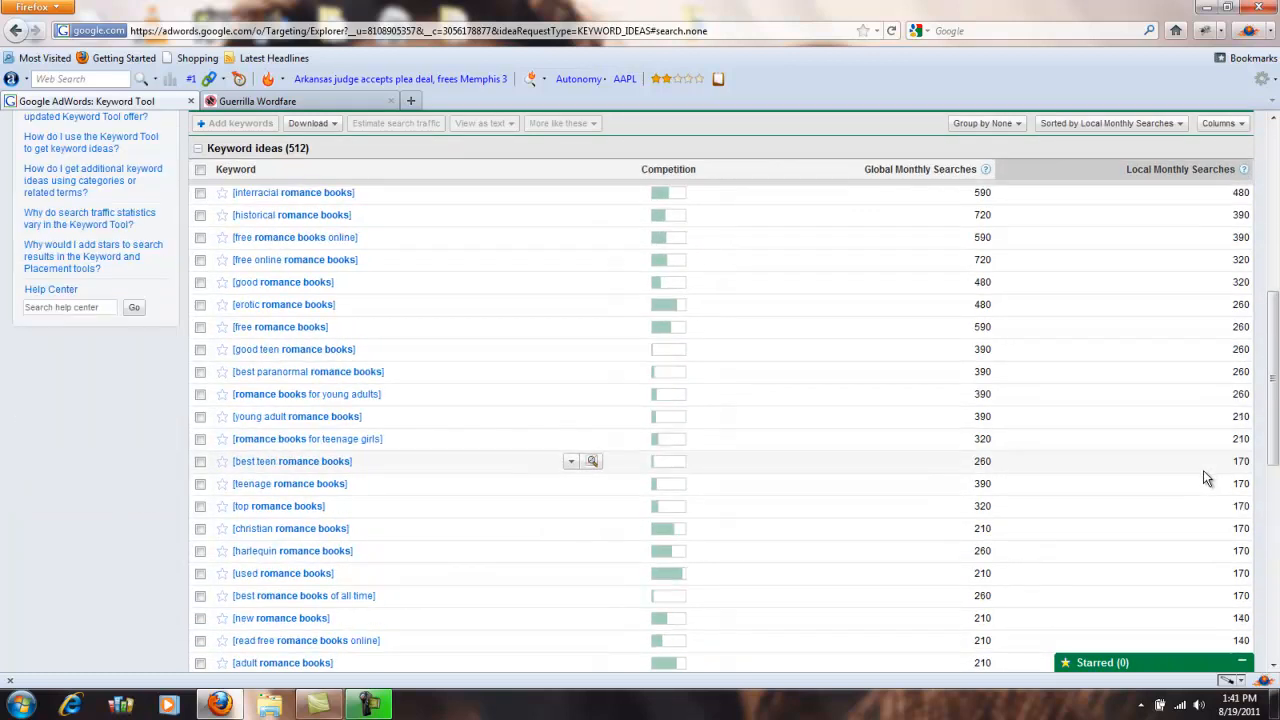
pyautogui.scroll(-3)
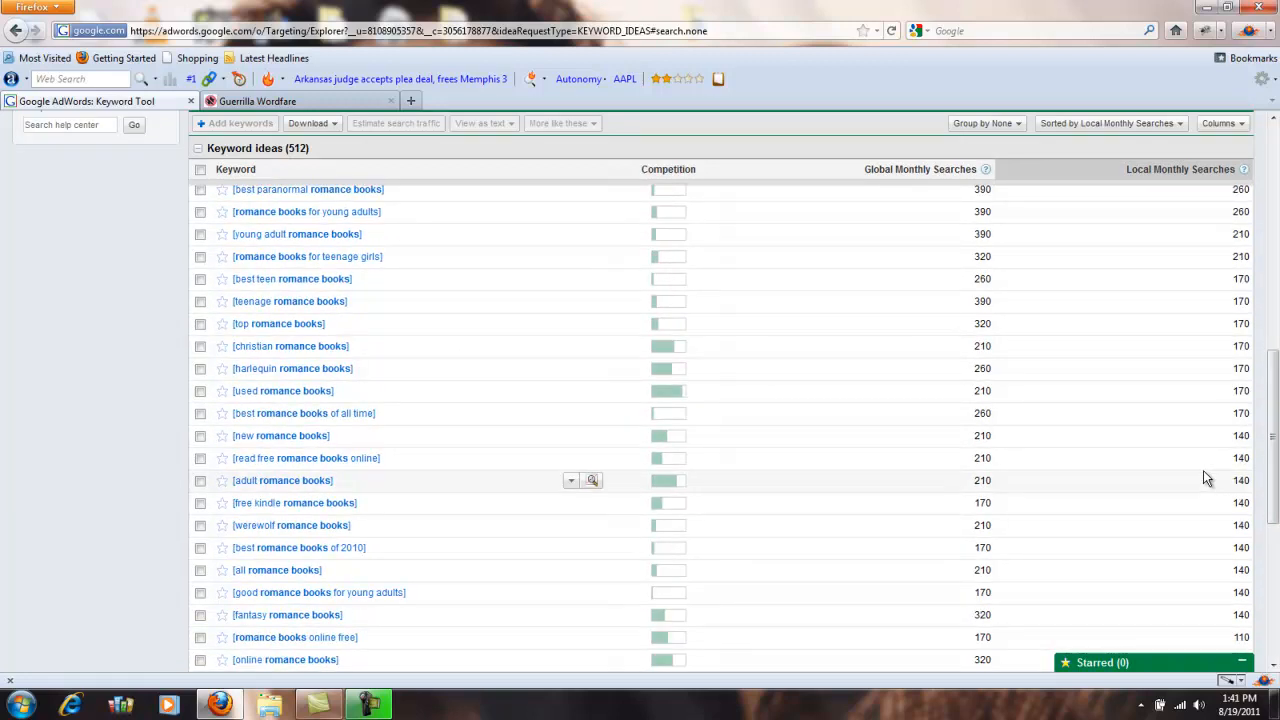
pyautogui.moveTo(380, 442)
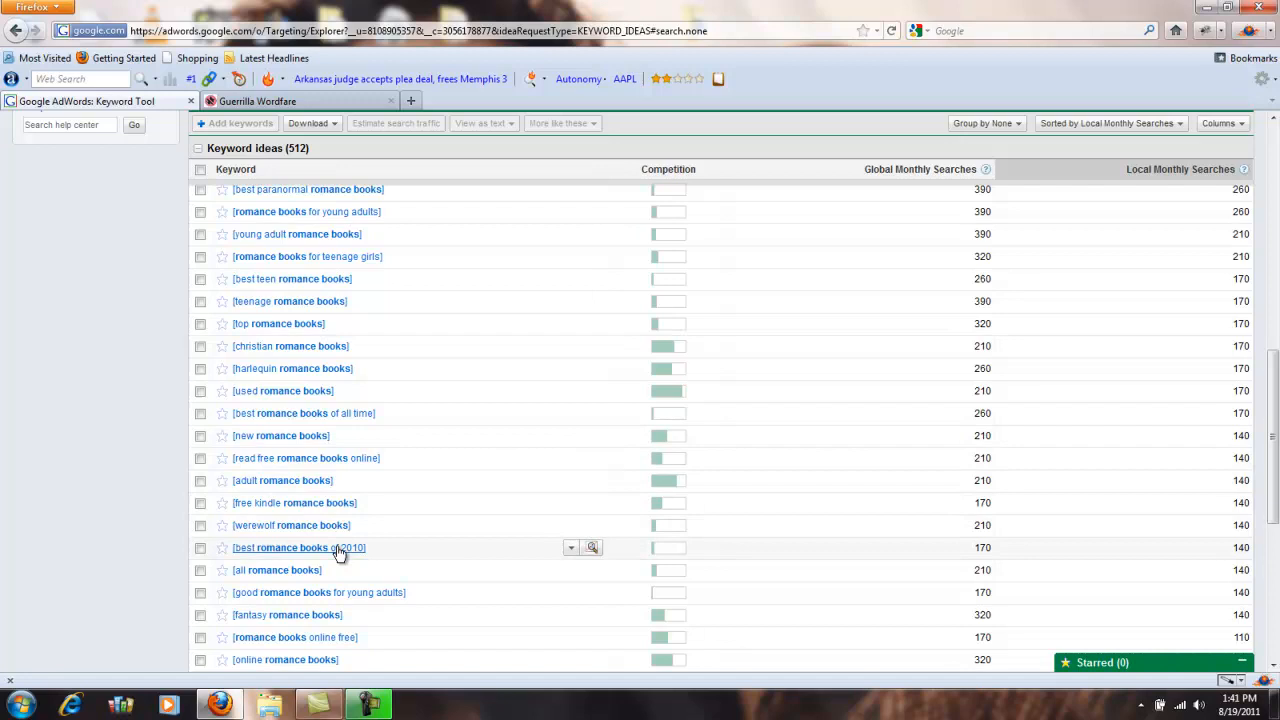
pyautogui.scroll(-3)
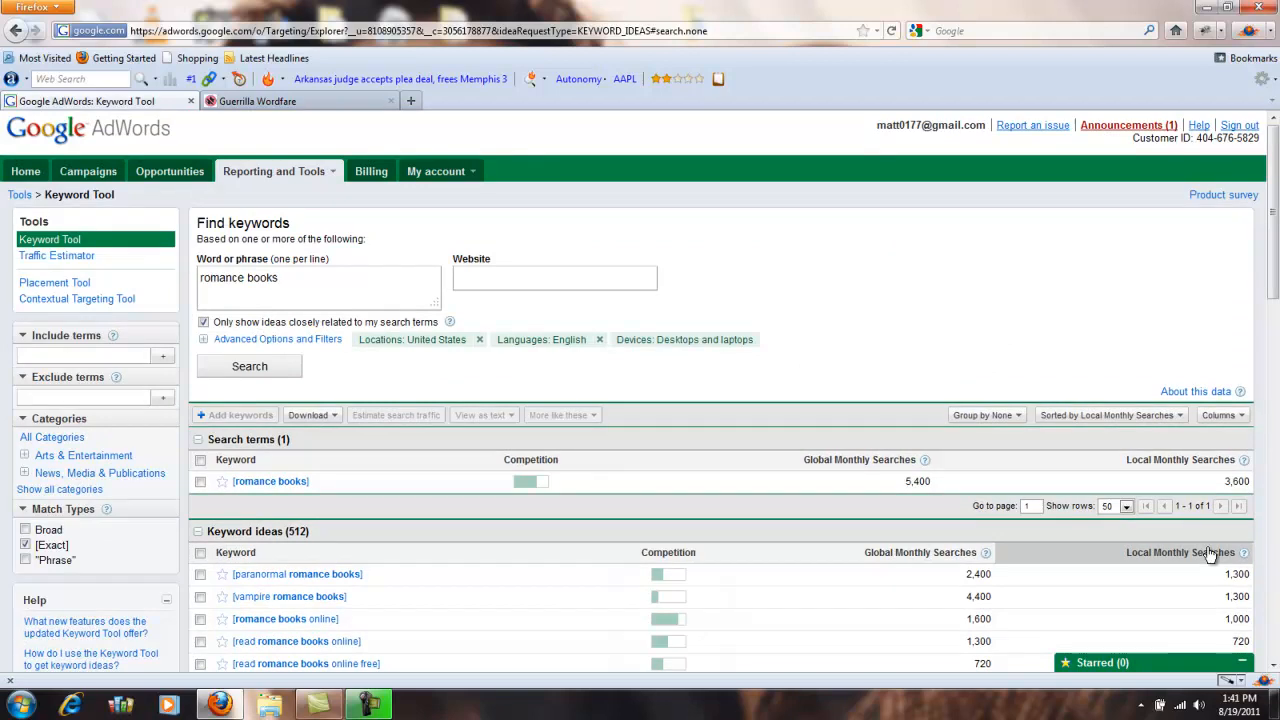
pyautogui.scroll(-3)
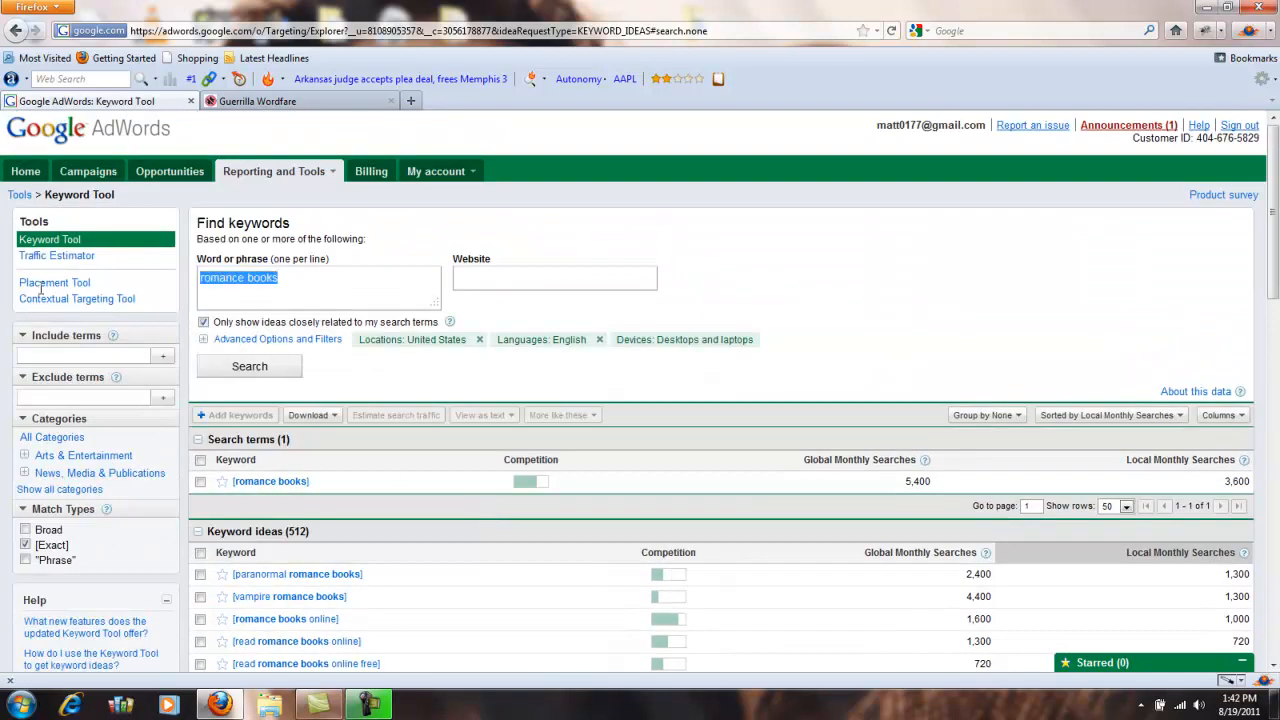
# Search 'paranormal romance books' and scroll through the 31 ideas.
pyautogui.write('param')
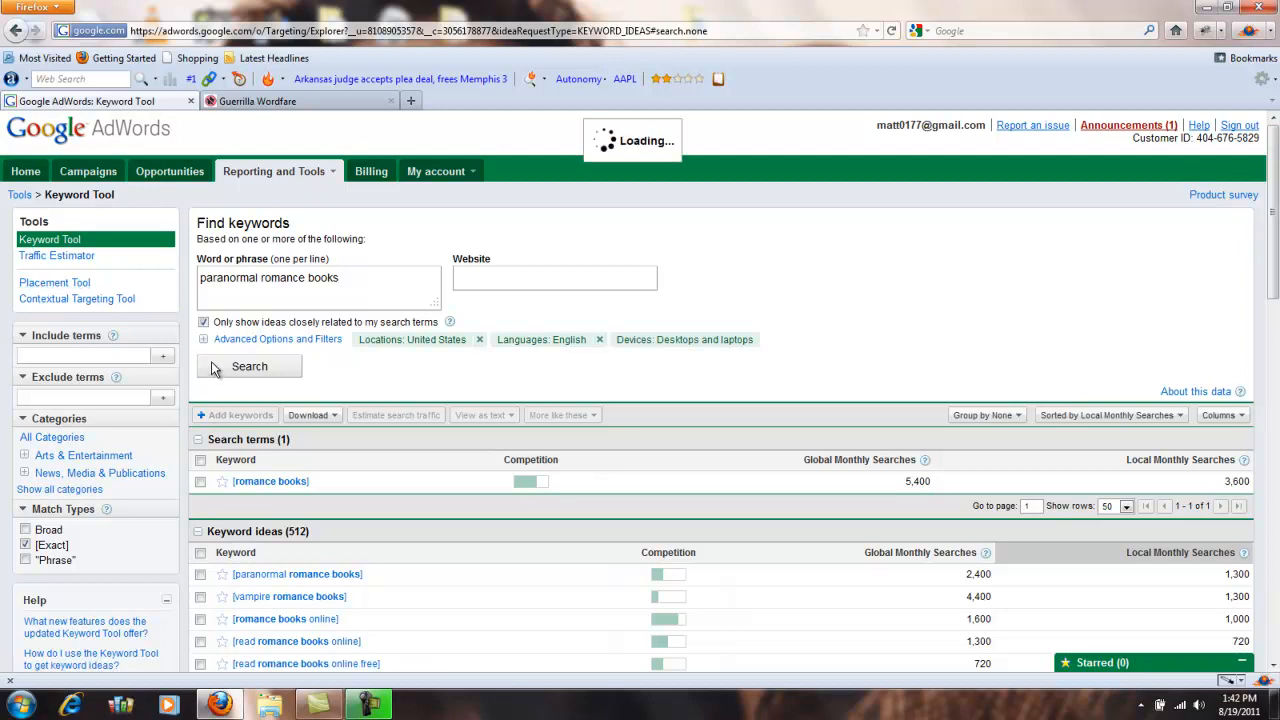
pyautogui.click(249, 366)
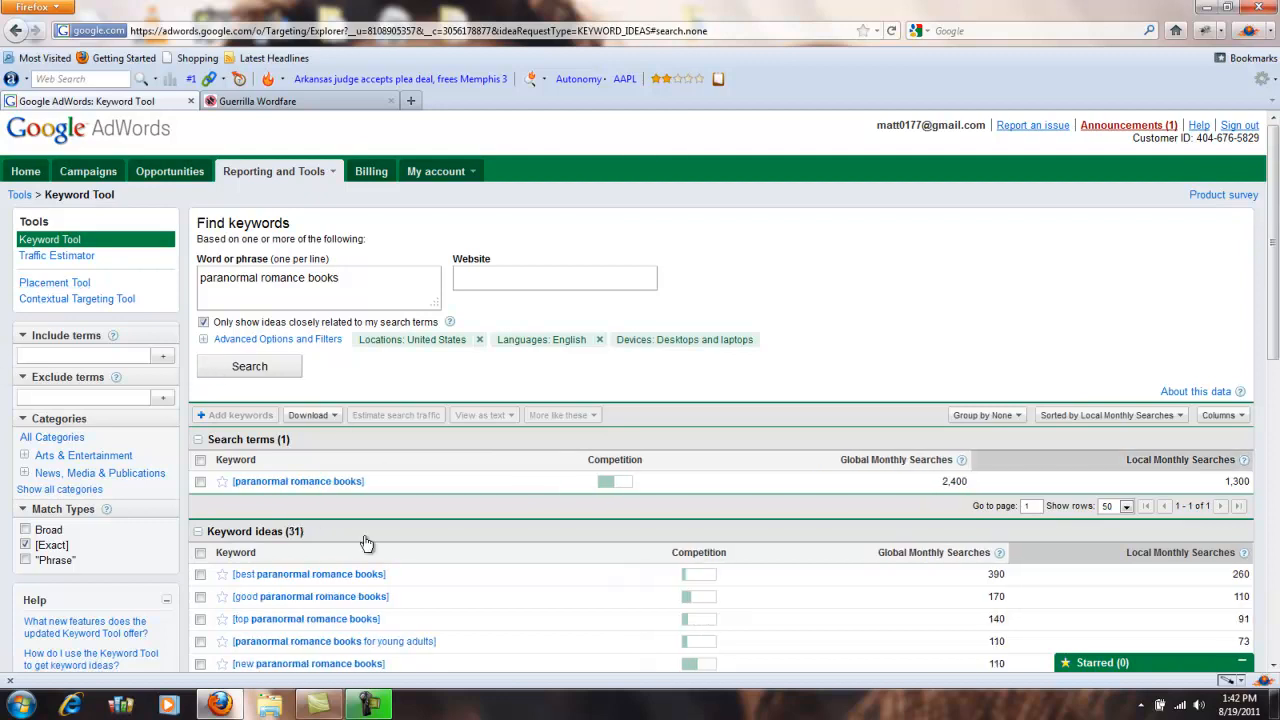
pyautogui.moveTo(367, 596)
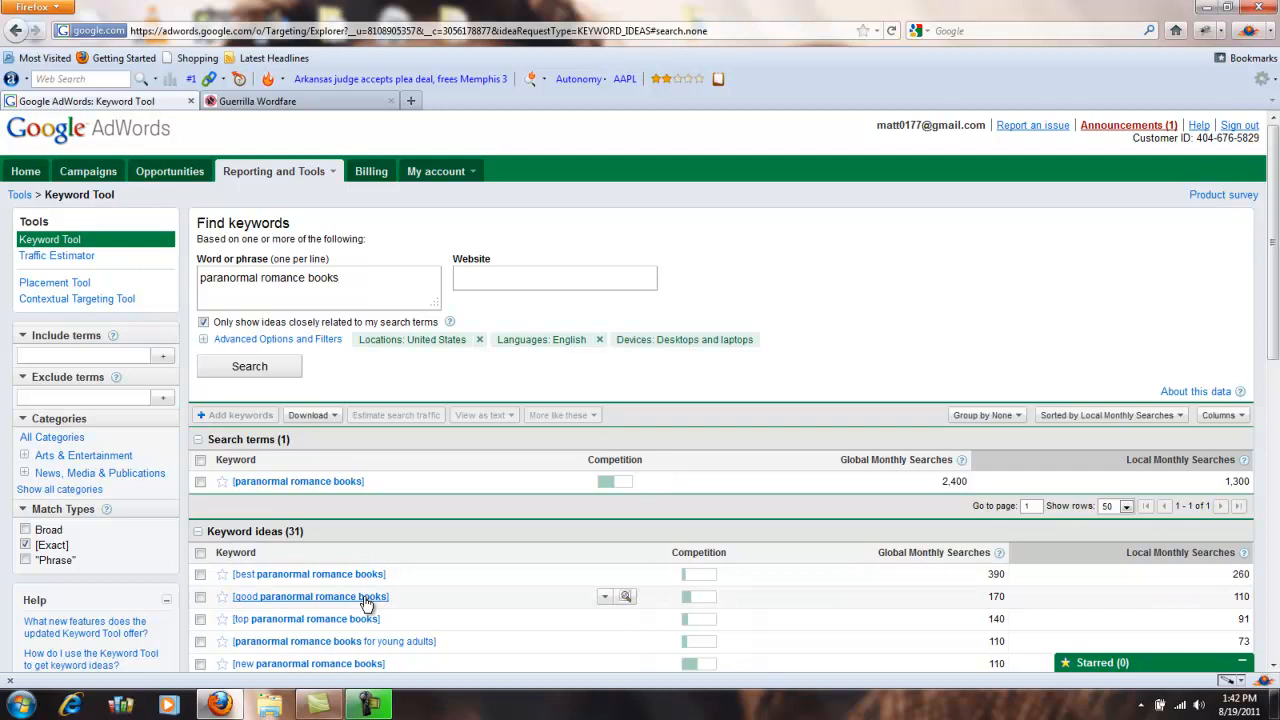
pyautogui.moveTo(1124, 601)
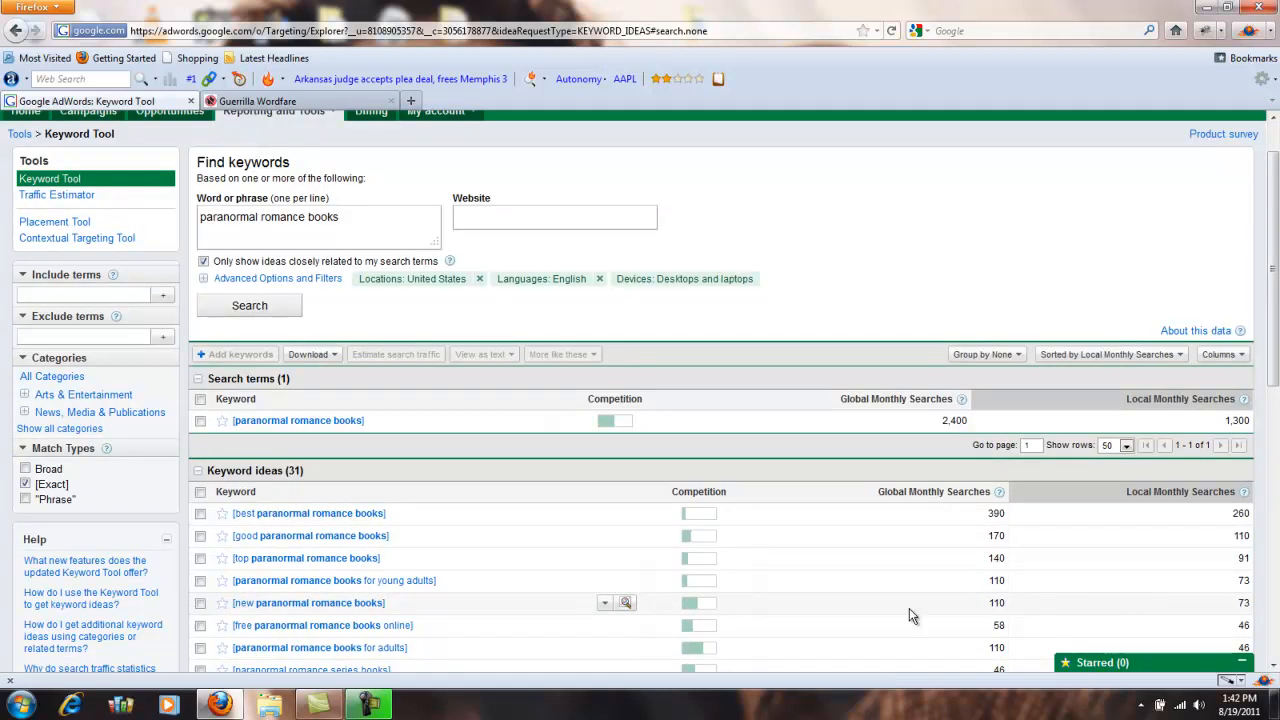
pyautogui.moveTo(1189, 612)
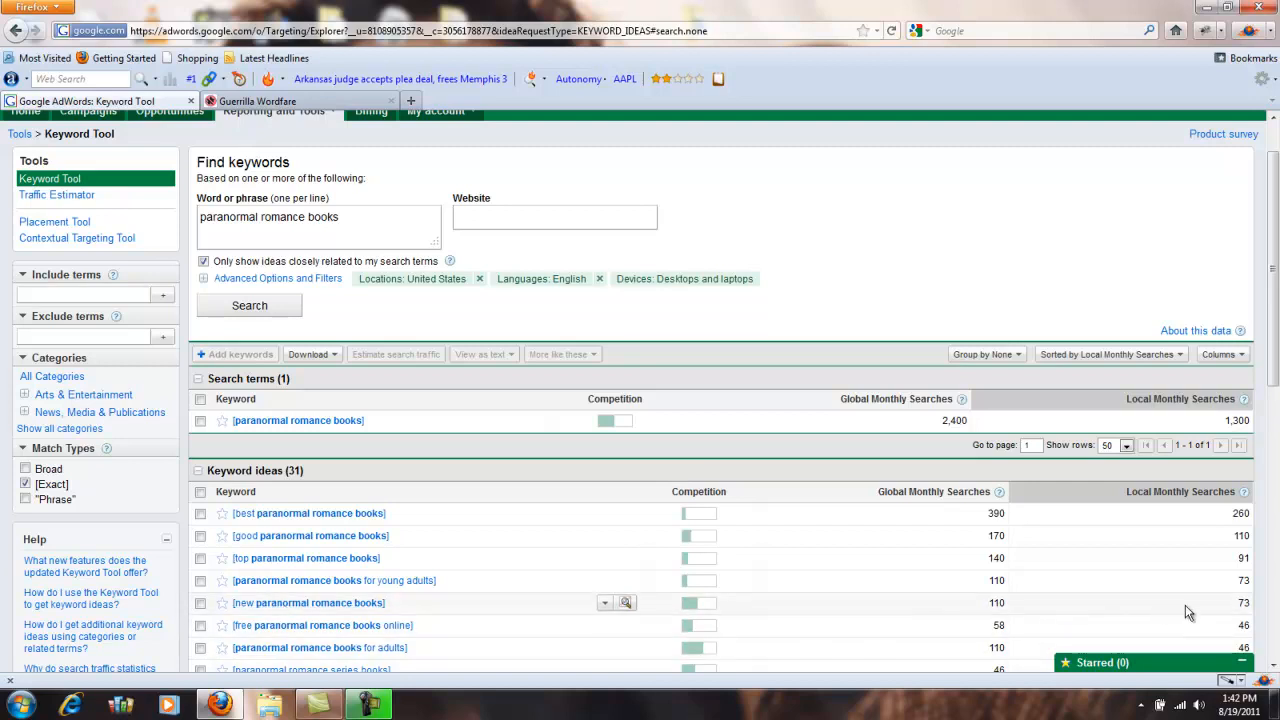
pyautogui.moveTo(1068, 602)
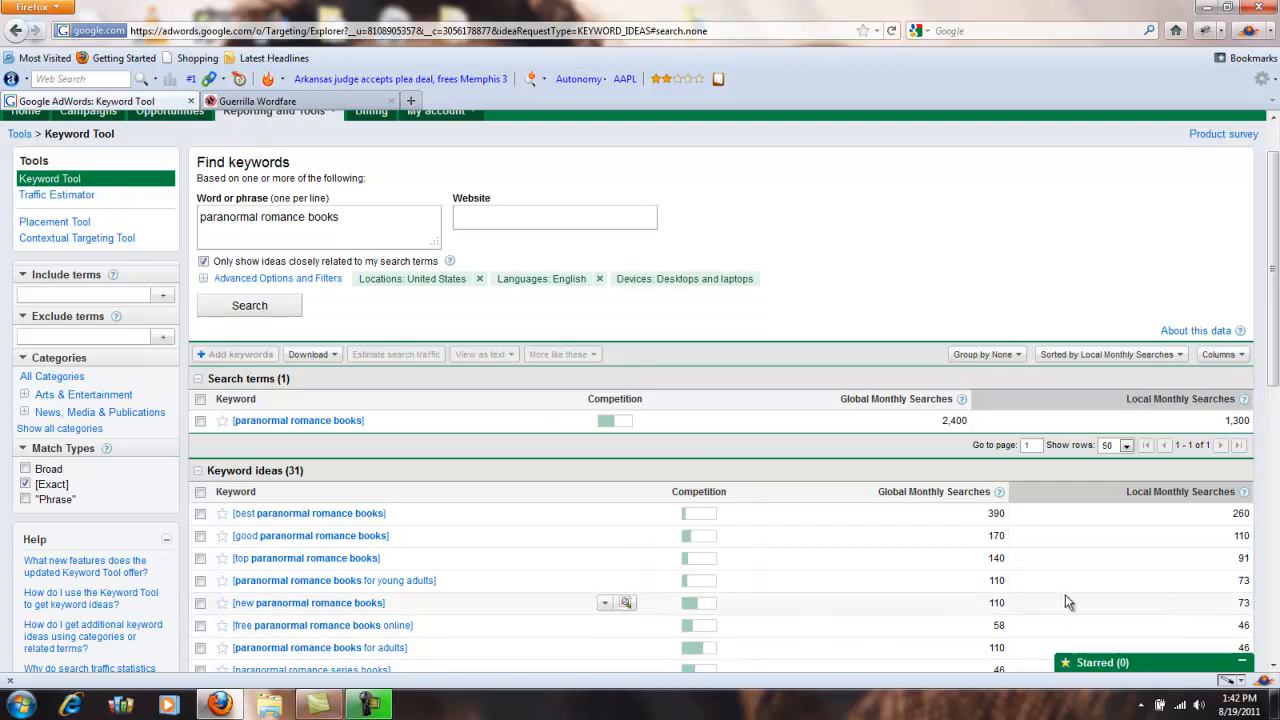
pyautogui.scroll(-3)
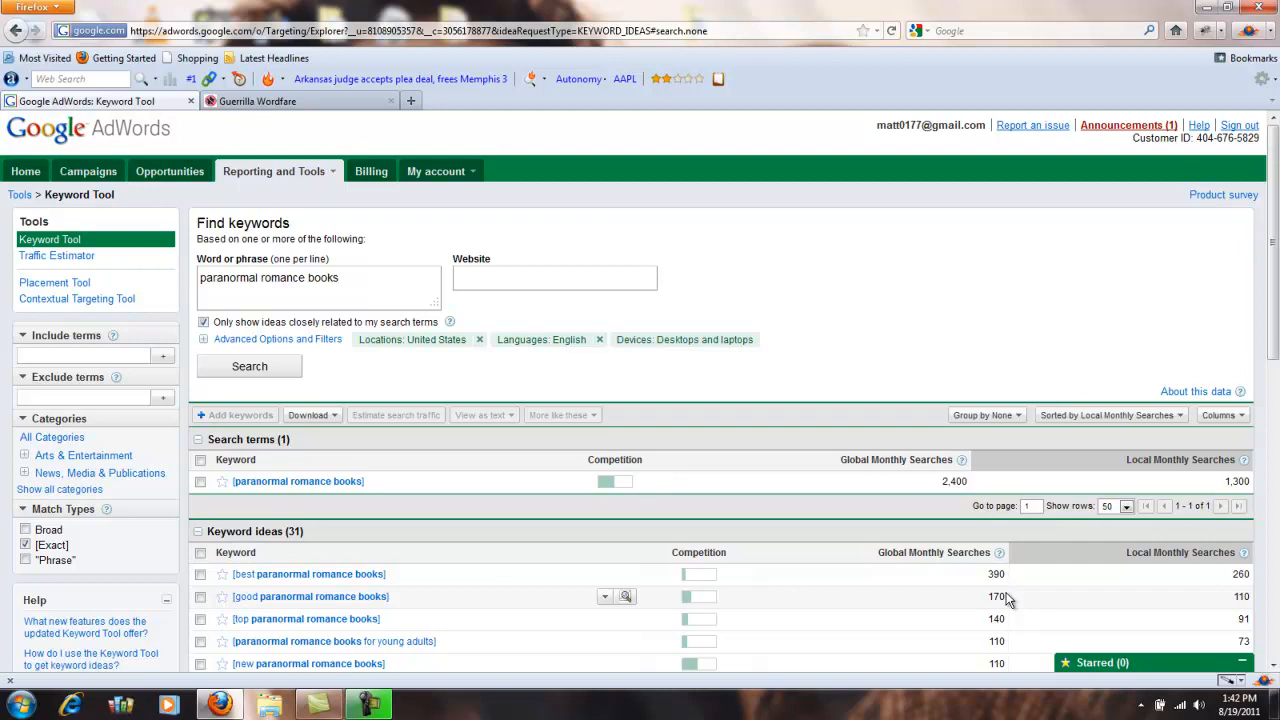
pyautogui.moveTo(665, 583)
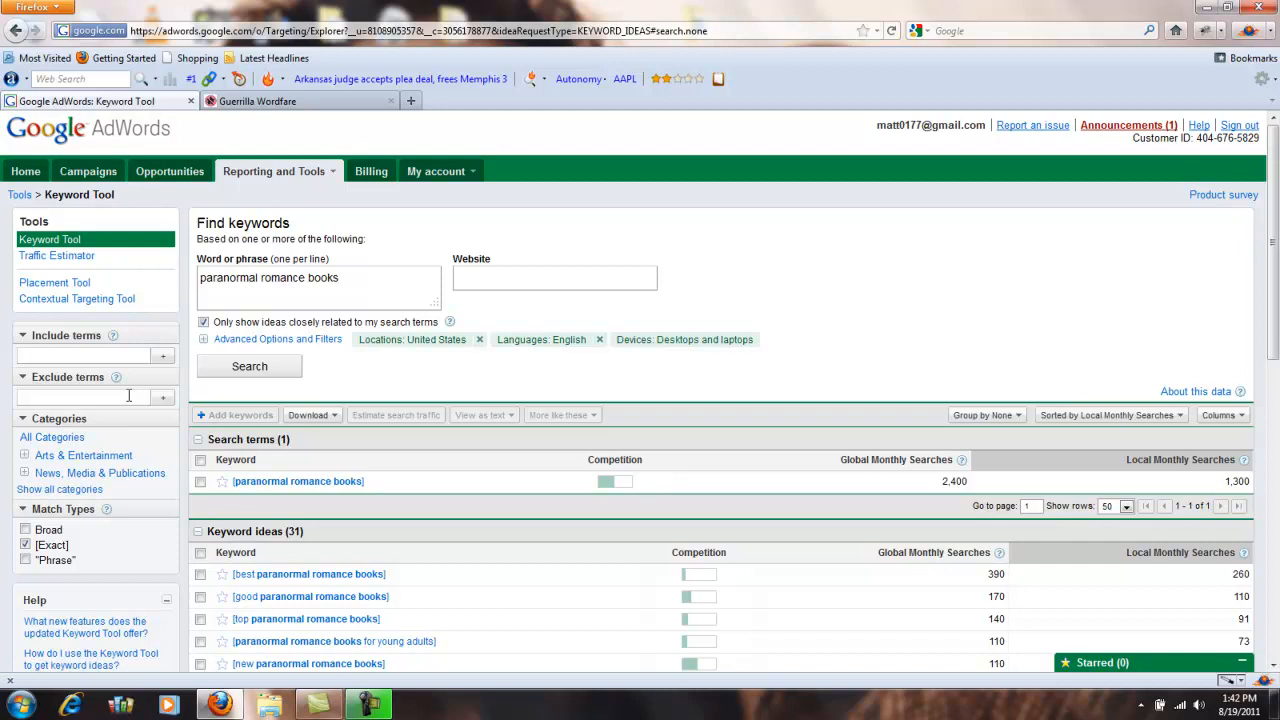
# Add 'vampire' as an excluded term.
pyautogui.write('vam')
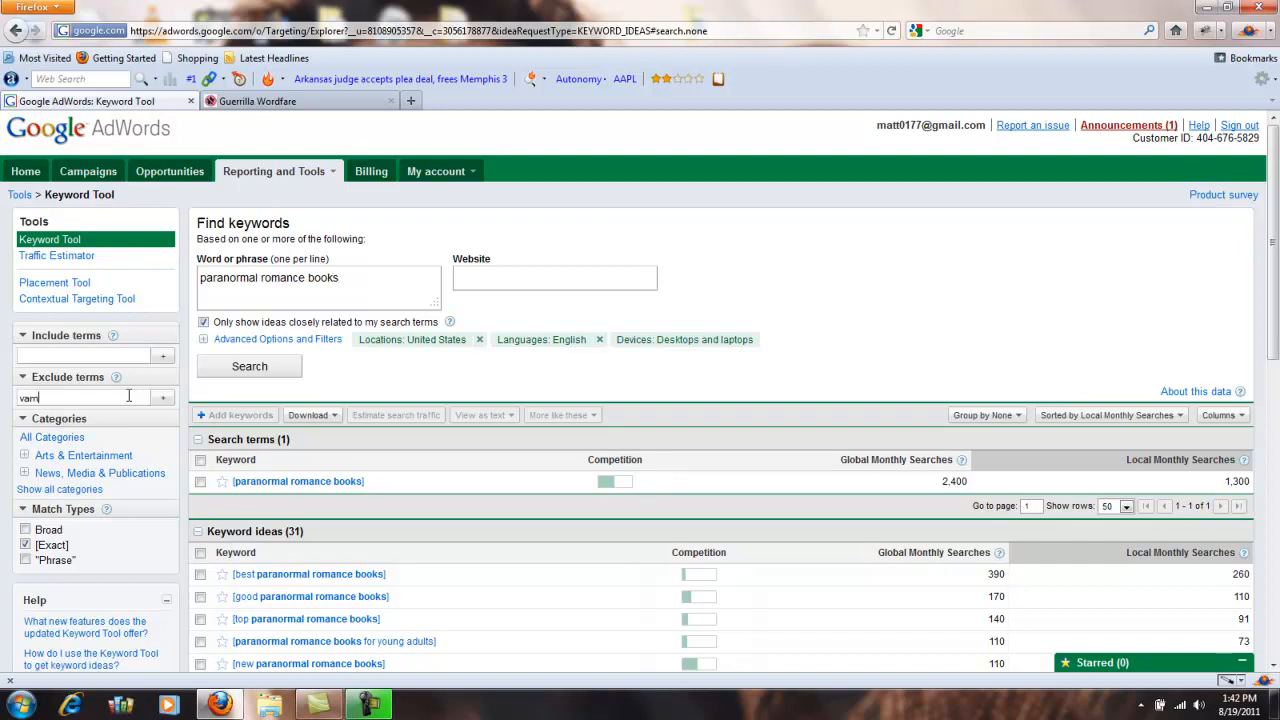
pyautogui.click(249, 366)
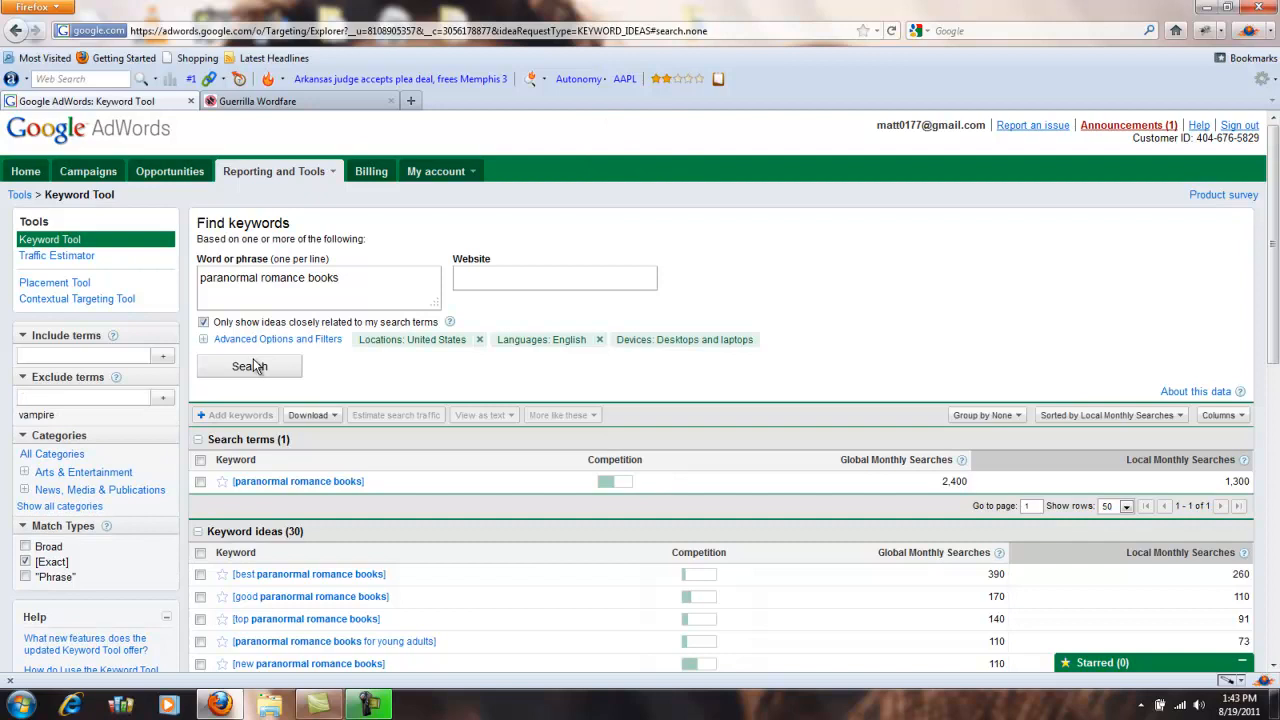
pyautogui.moveTo(350, 596)
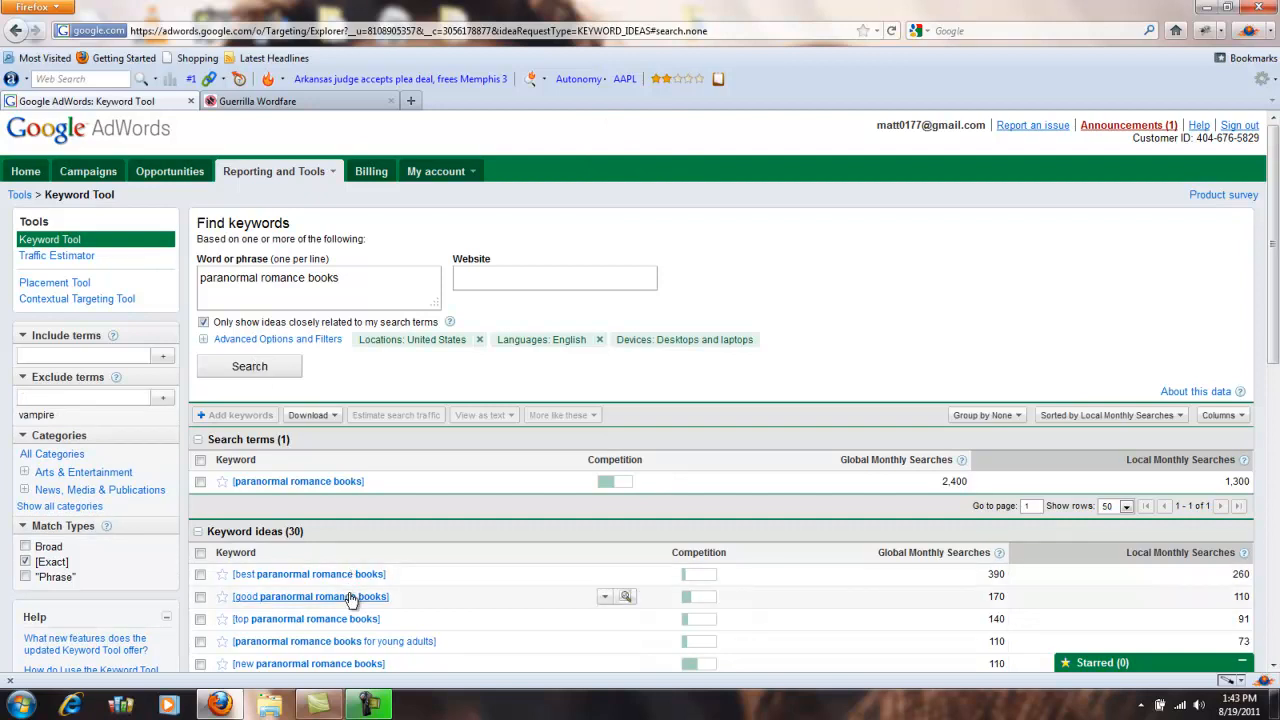
pyautogui.moveTo(210, 372)
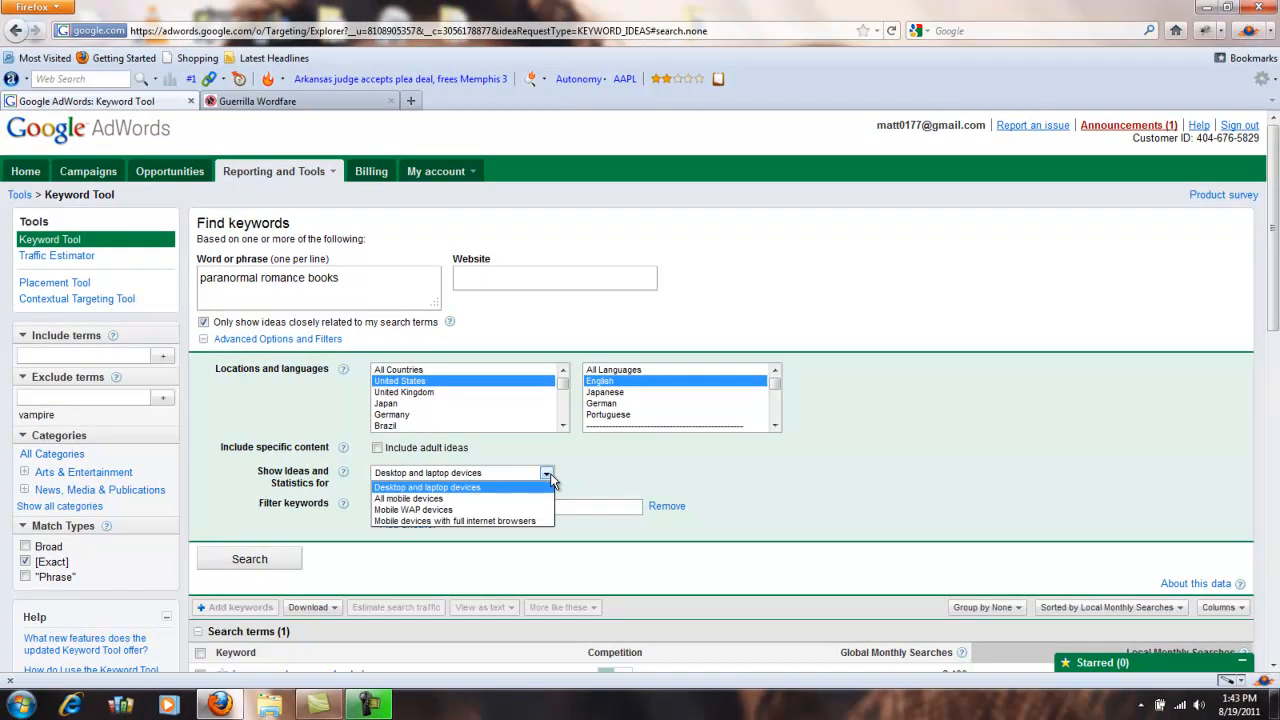
pyautogui.moveTo(565, 474)
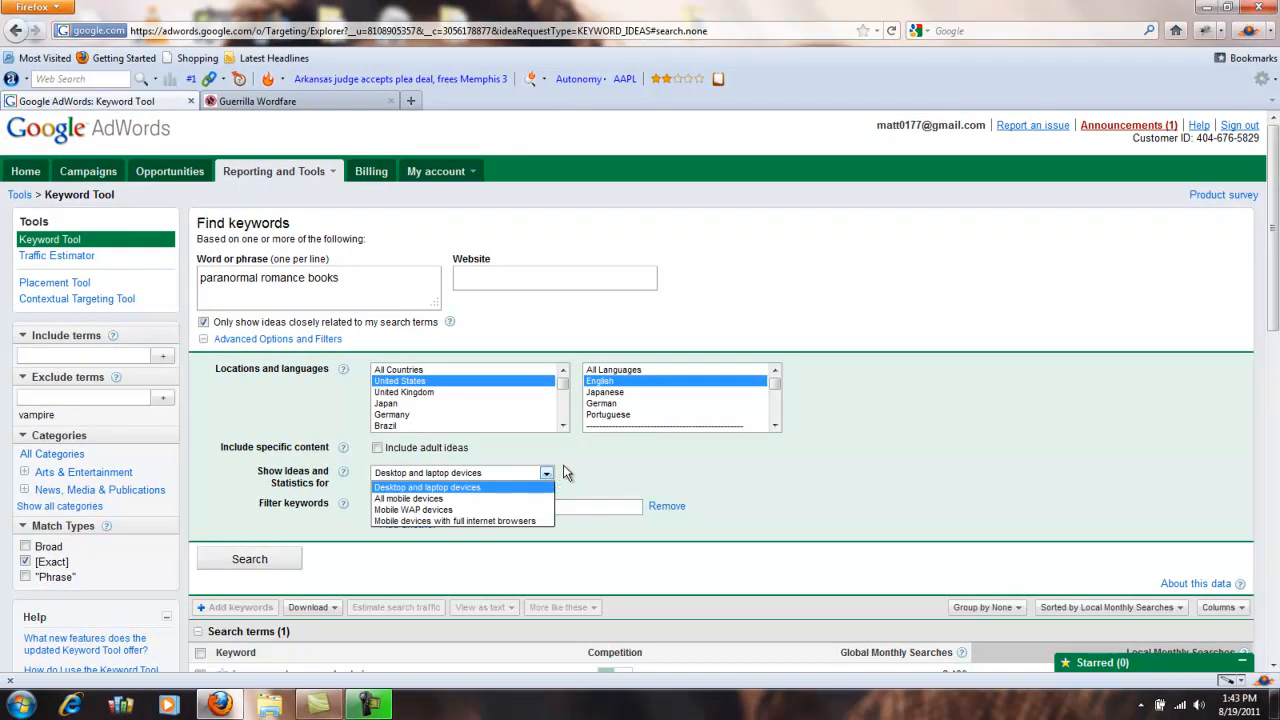
# Keep the device setting at Desktop and laptop devices.
pyautogui.click(426, 487)
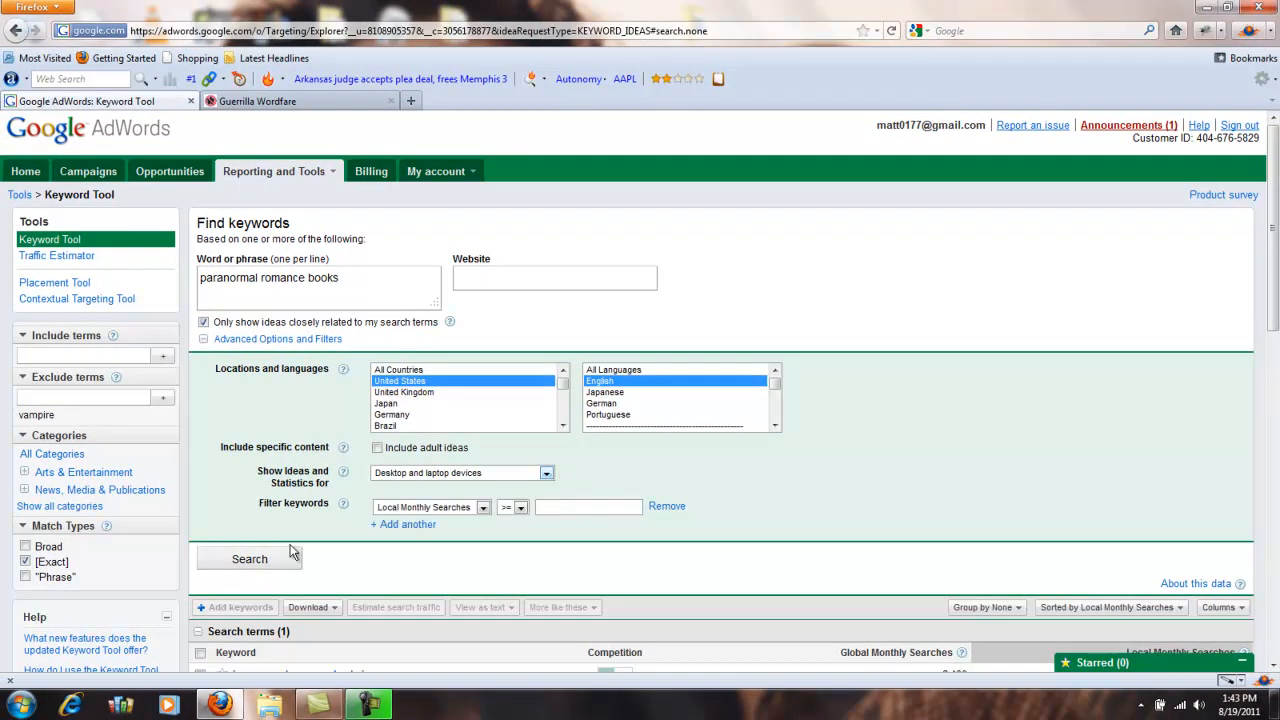